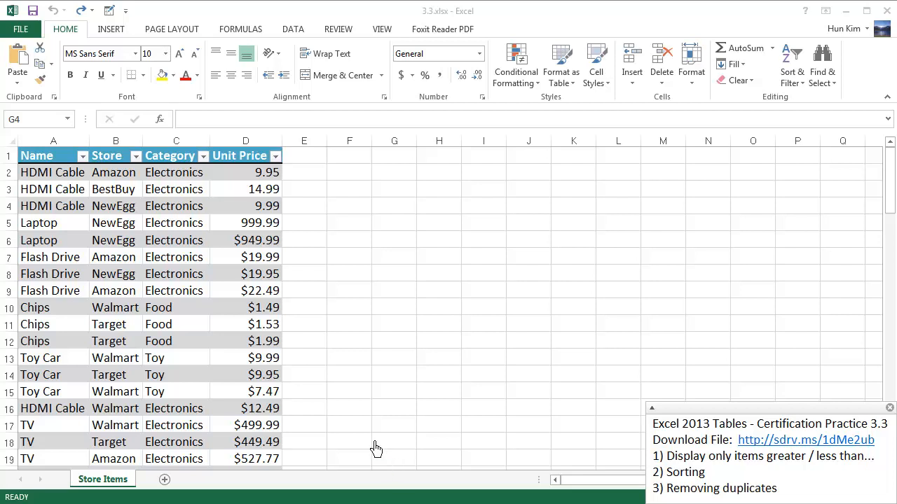
{"action": "mouse_move", "coordinate": [587, 317]}
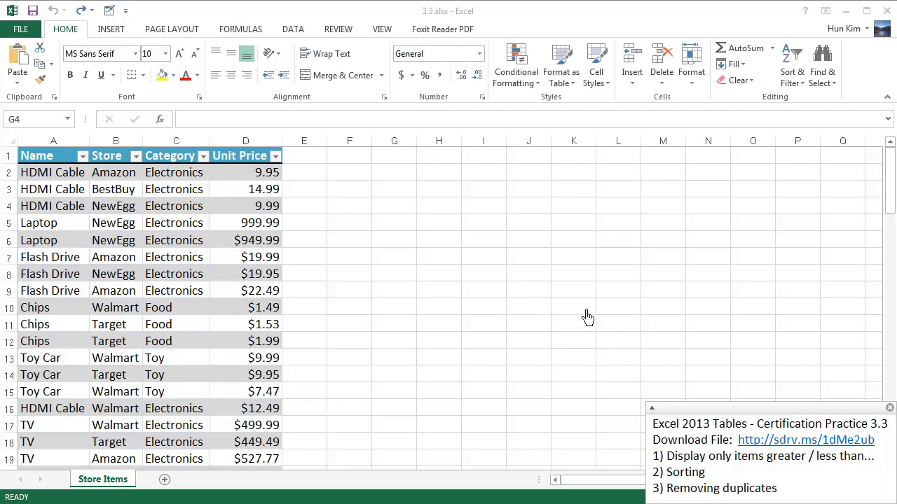
{"action": "mouse_move", "coordinate": [805, 459]}
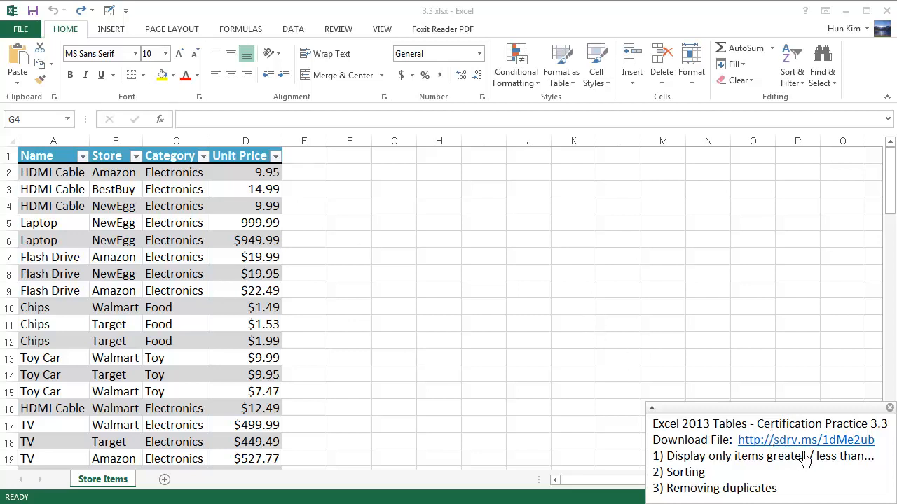
{"action": "mouse_move", "coordinate": [833, 462]}
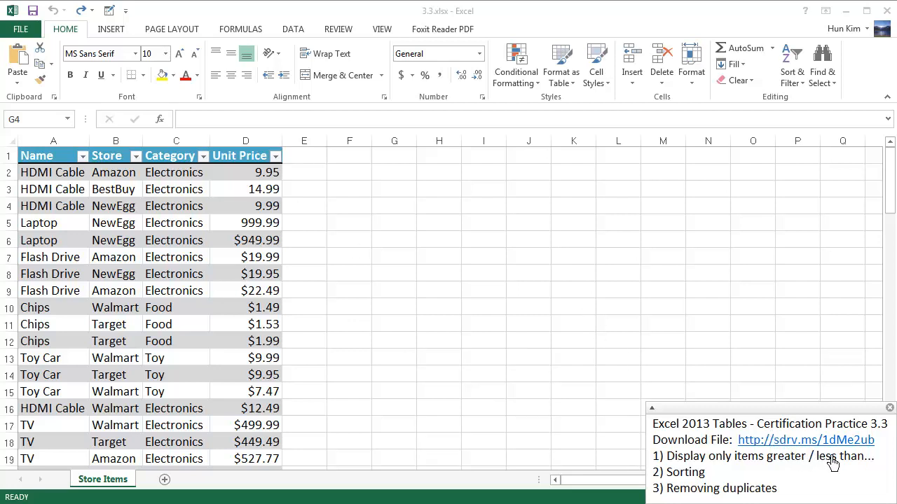
{"action": "mouse_move", "coordinate": [846, 462]}
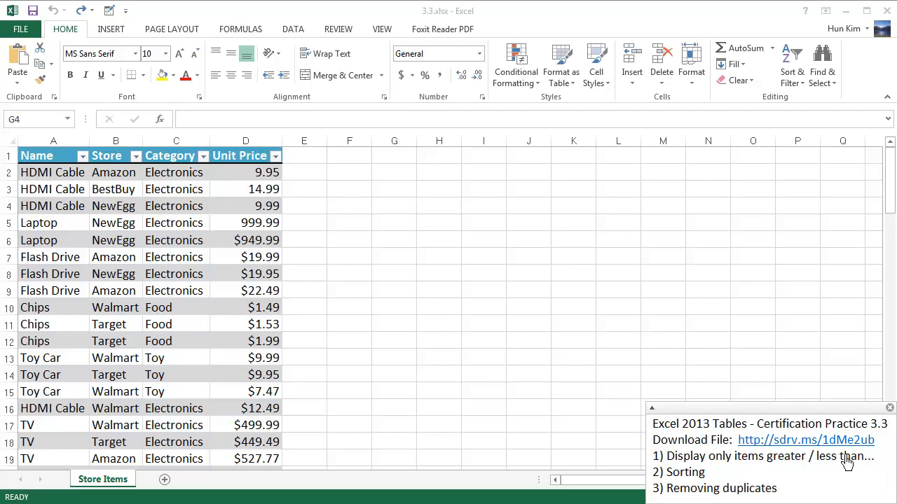
{"action": "mouse_move", "coordinate": [862, 462]}
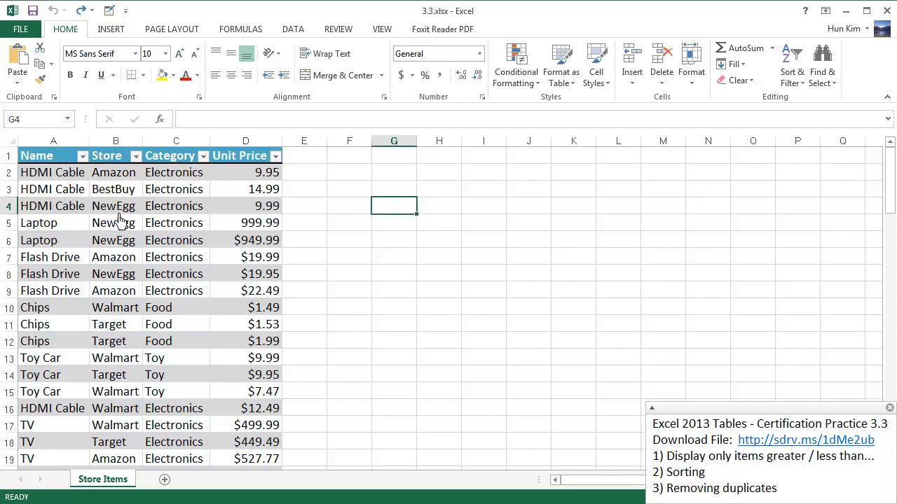
{"action": "mouse_move", "coordinate": [700, 473]}
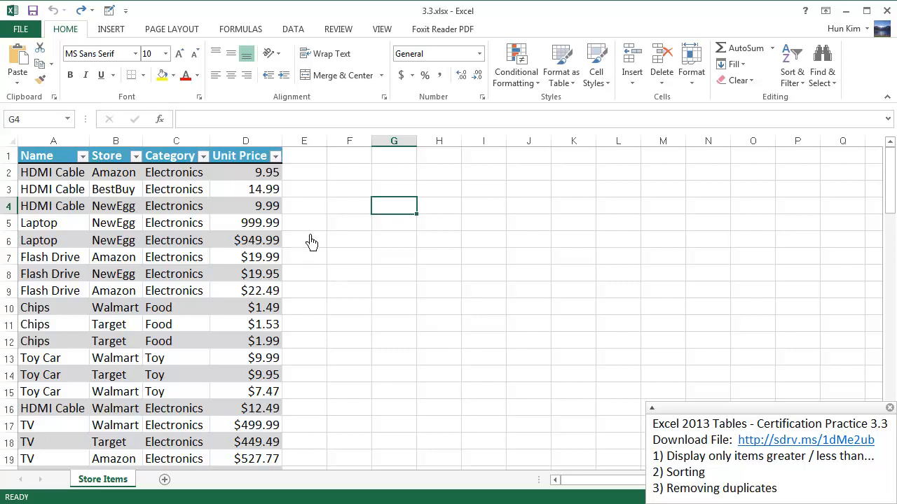
{"action": "mouse_move", "coordinate": [277, 181]}
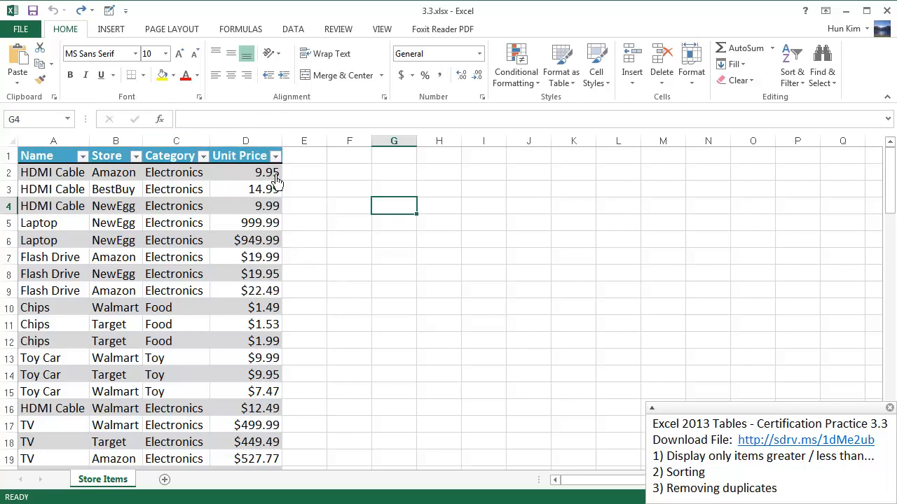
{"action": "mouse_move", "coordinate": [293, 184]}
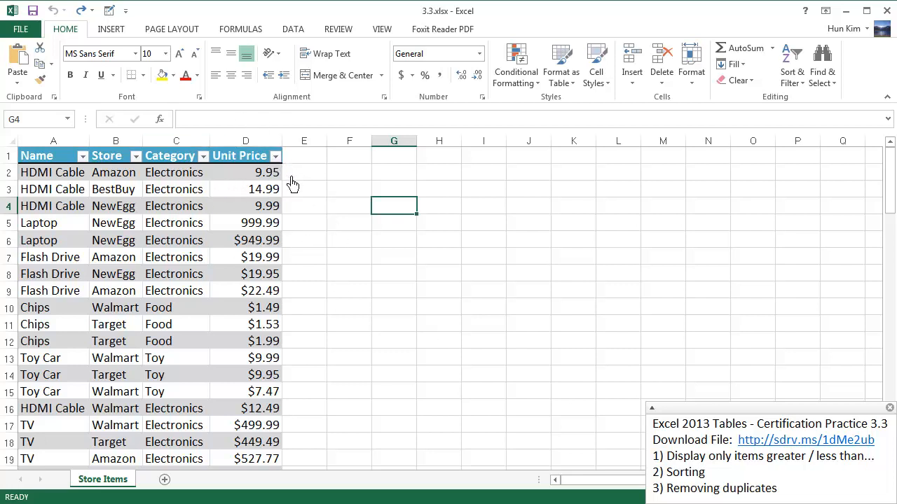
{"action": "mouse_move", "coordinate": [265, 309]}
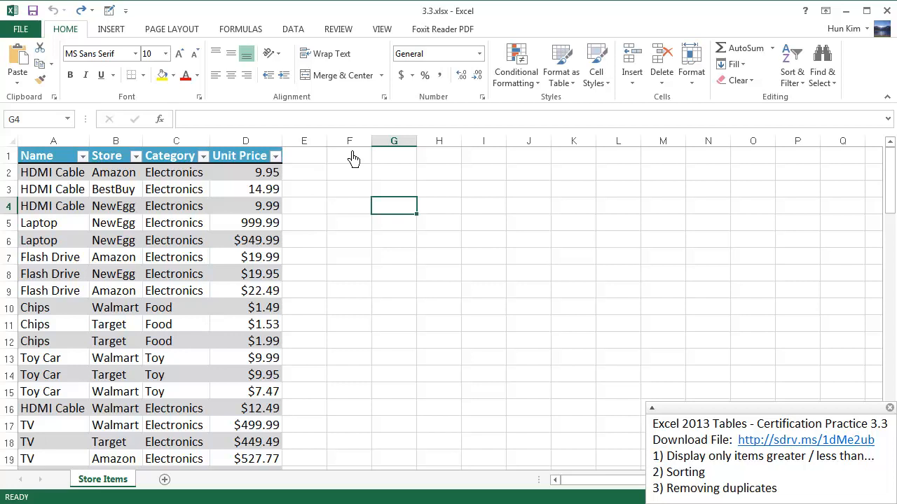
Filter Unit Price to show only items priced at most 100
{"action": "left_click", "coordinate": [275, 156]}
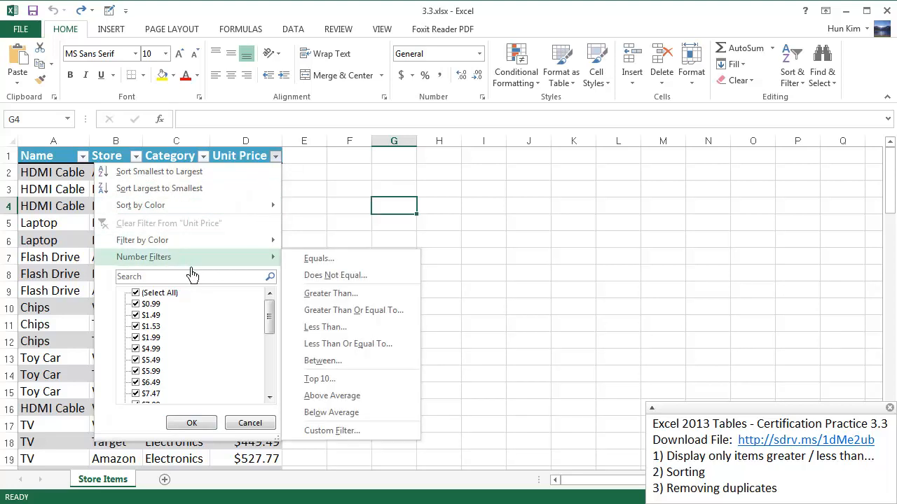
{"action": "mouse_move", "coordinate": [234, 275]}
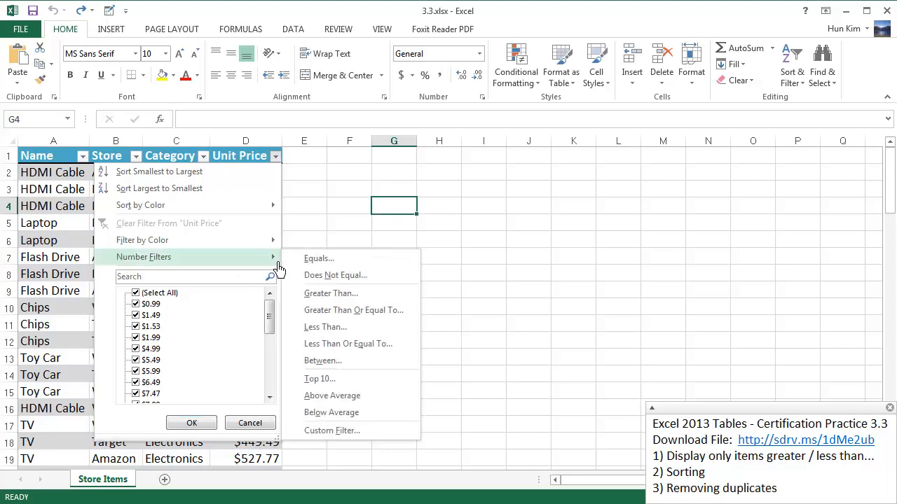
{"action": "mouse_move", "coordinate": [335, 275]}
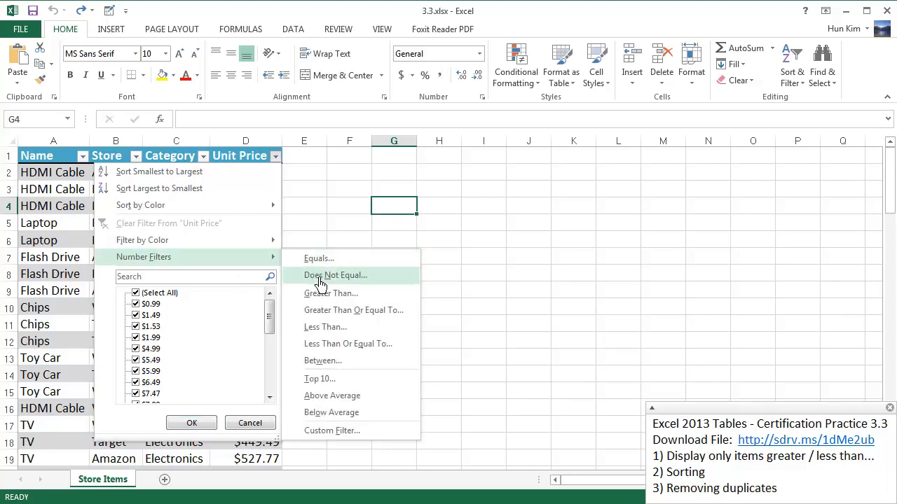
{"action": "mouse_move", "coordinate": [325, 327]}
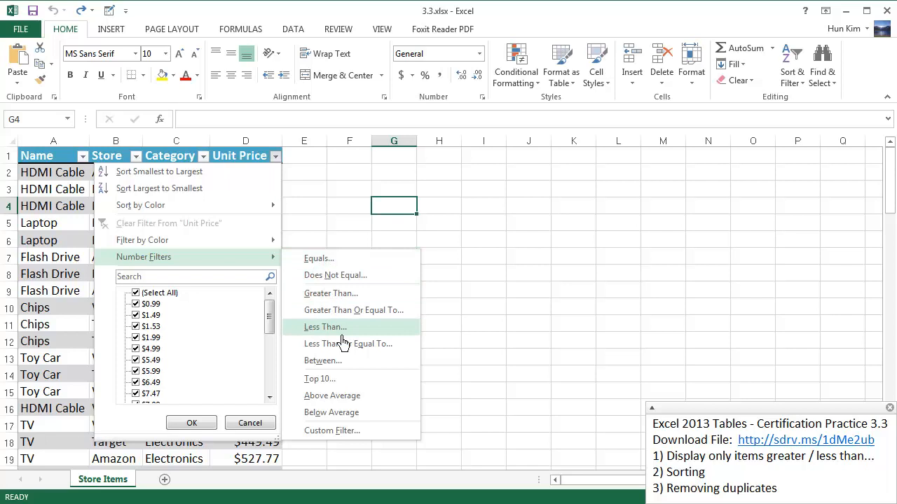
{"action": "mouse_move", "coordinate": [364, 306]}
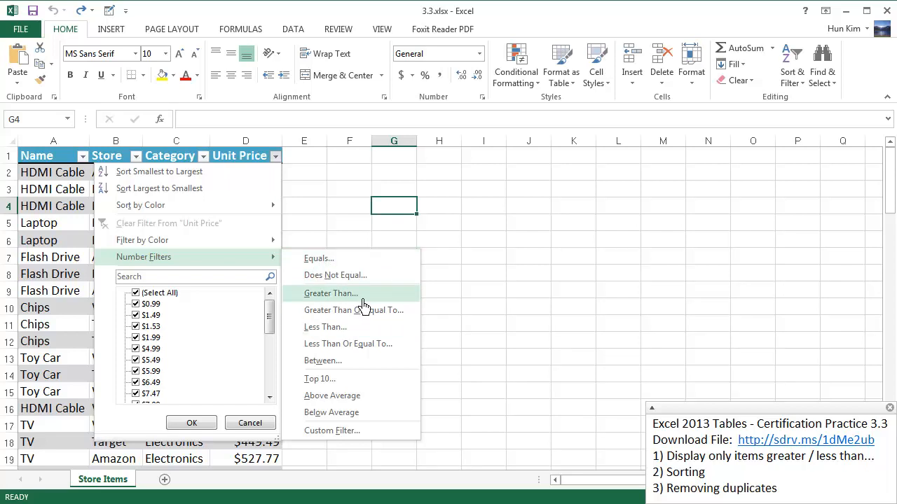
{"action": "mouse_move", "coordinate": [363, 327]}
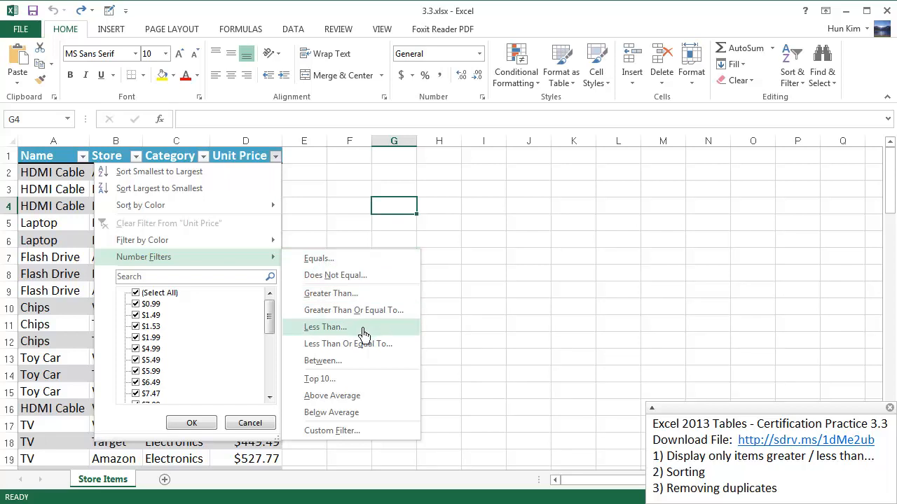
{"action": "mouse_move", "coordinate": [349, 343]}
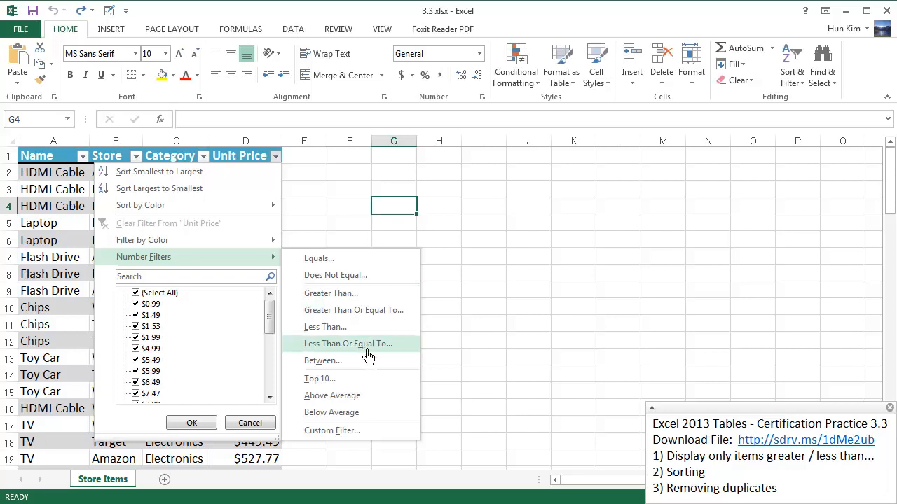
{"action": "left_click", "coordinate": [348, 343]}
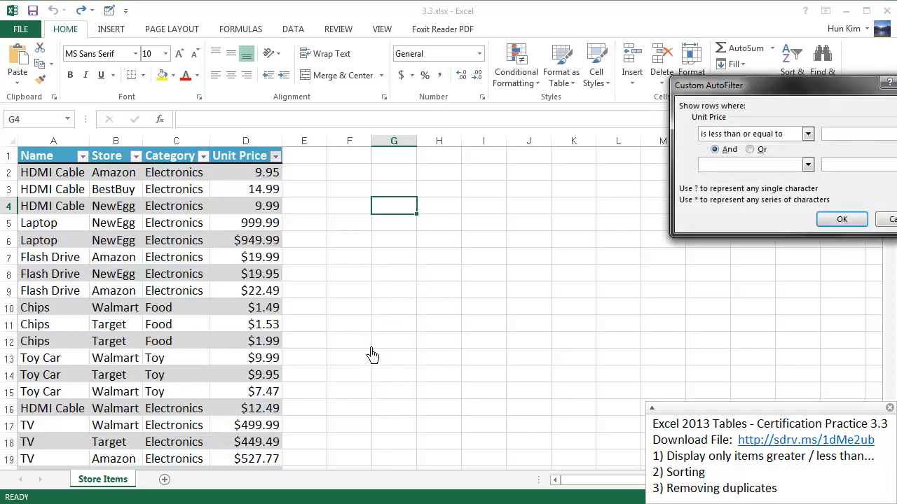
{"action": "mouse_move", "coordinate": [650, 271]}
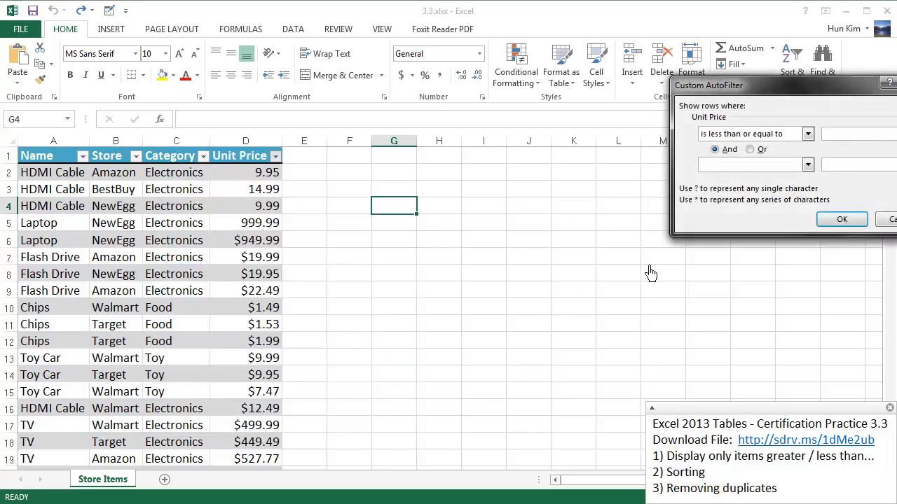
{"action": "type", "text": "100"}
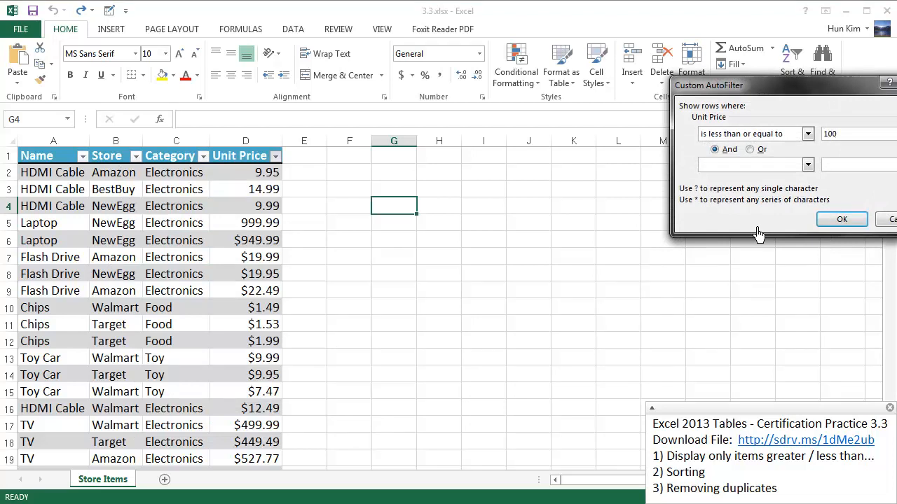
{"action": "mouse_move", "coordinate": [847, 218]}
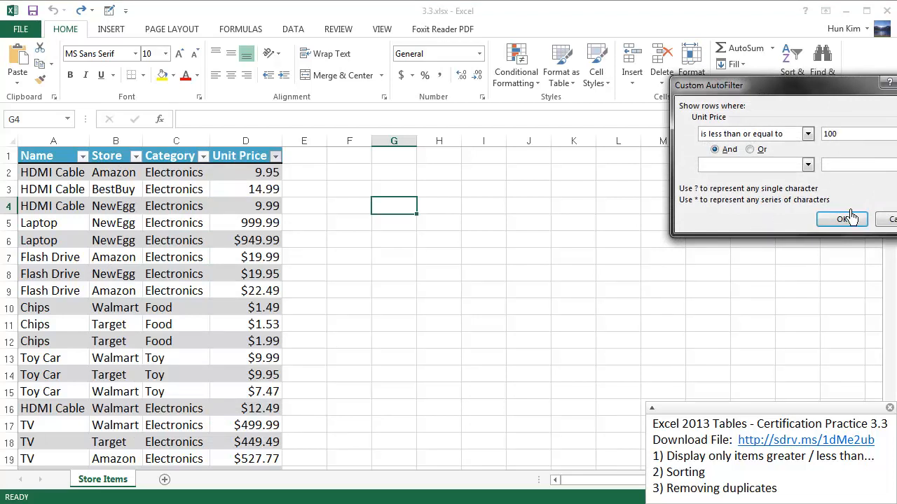
{"action": "left_click", "coordinate": [842, 219]}
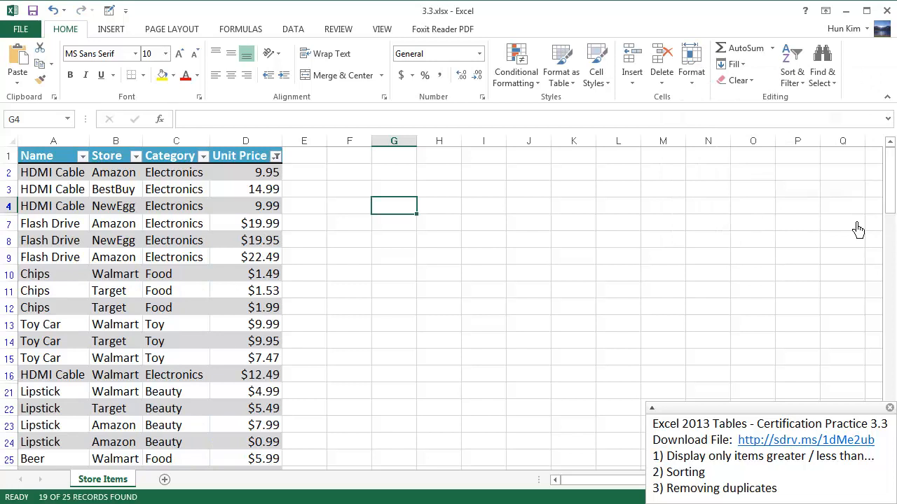
{"action": "mouse_move", "coordinate": [256, 189]}
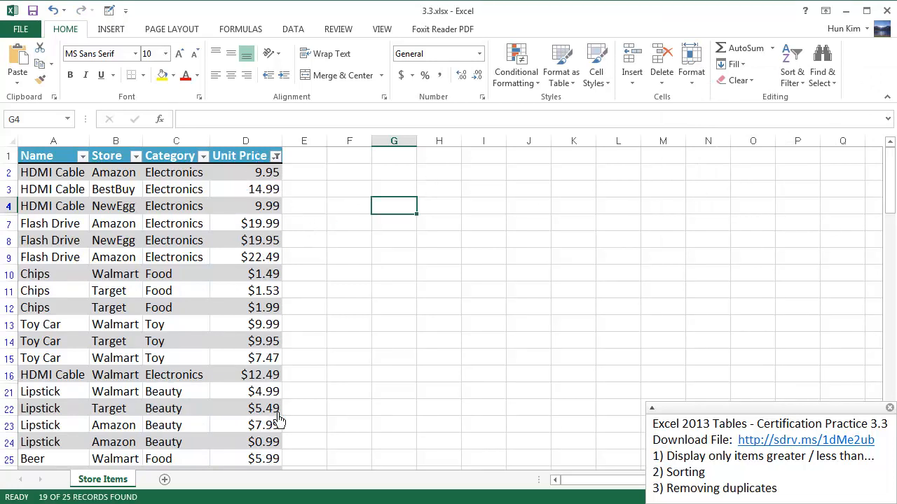
{"action": "mouse_move", "coordinate": [272, 384]}
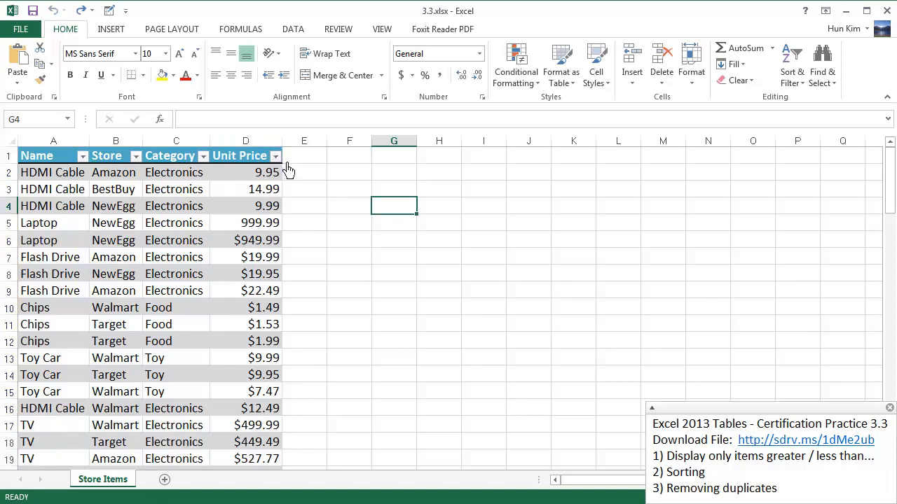
Replace the price filter with a Top 5 filter for the highest prices
{"action": "left_click", "coordinate": [275, 156]}
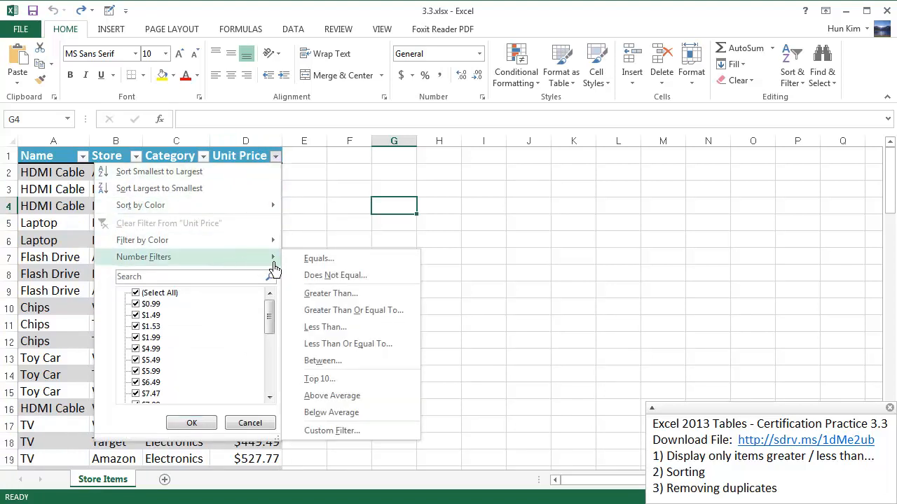
{"action": "mouse_move", "coordinate": [332, 396]}
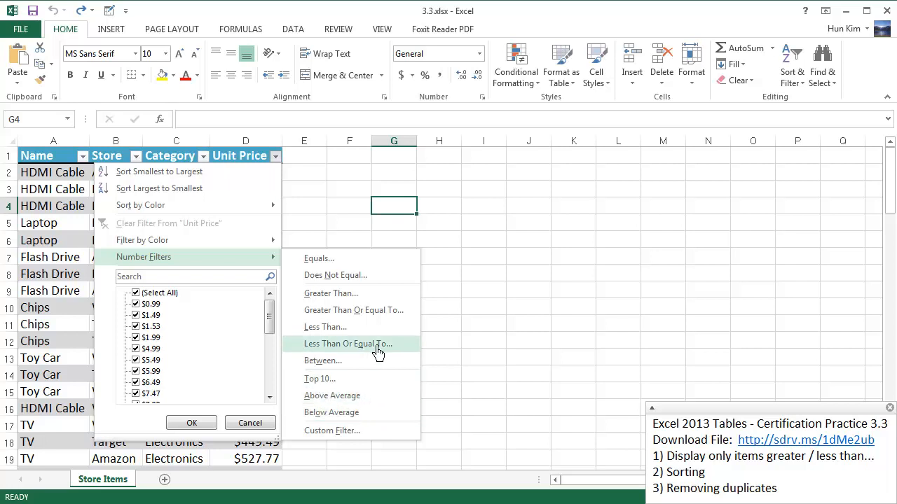
{"action": "mouse_move", "coordinate": [364, 379]}
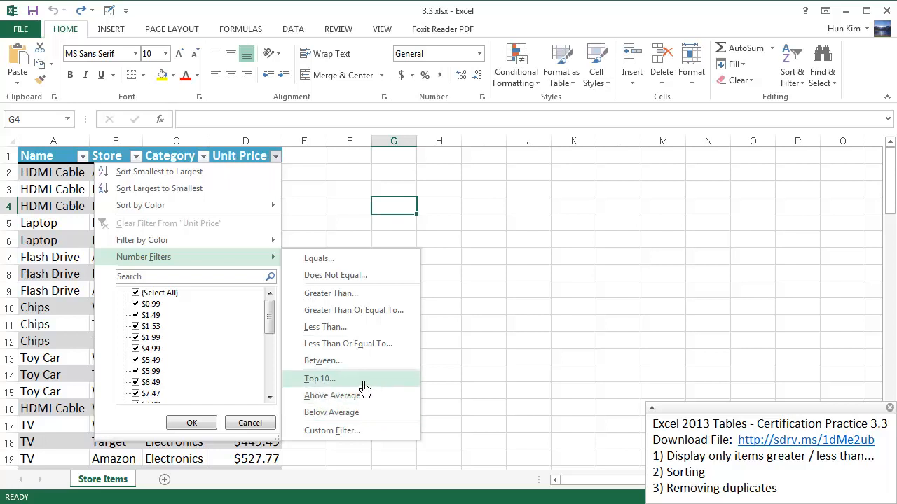
{"action": "left_click", "coordinate": [320, 379]}
{"action": "type", "text": "5"}
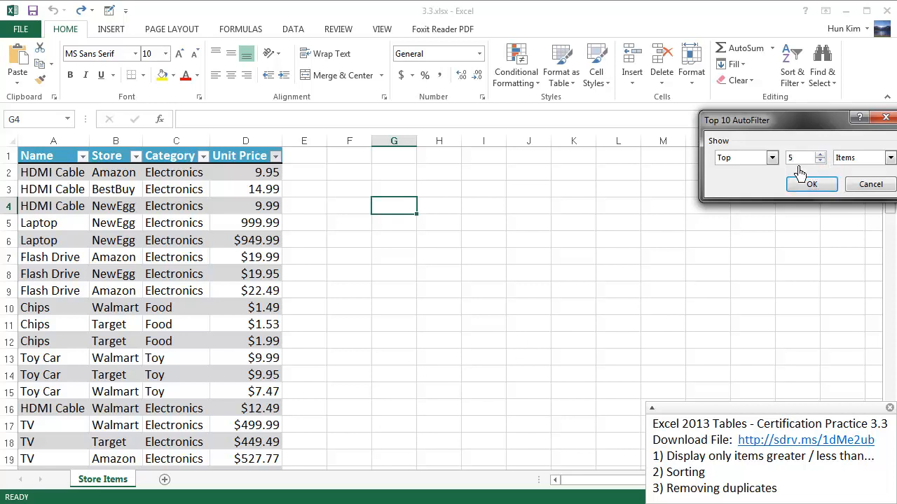
{"action": "left_click", "coordinate": [811, 184]}
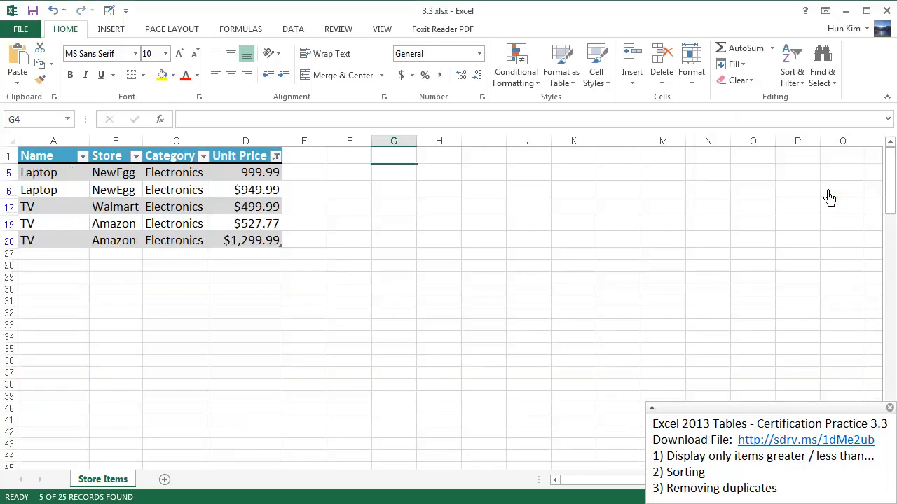
{"action": "mouse_move", "coordinate": [270, 250]}
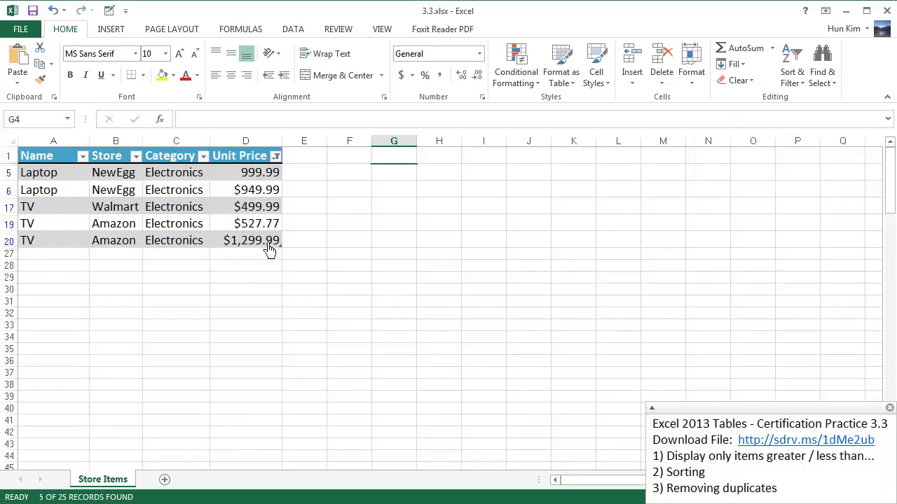
{"action": "mouse_move", "coordinate": [283, 264]}
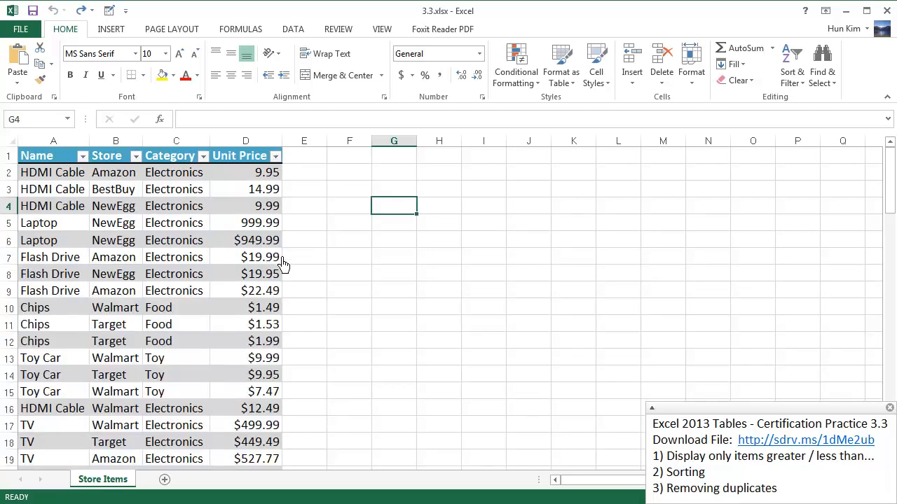
{"action": "mouse_move", "coordinate": [181, 174]}
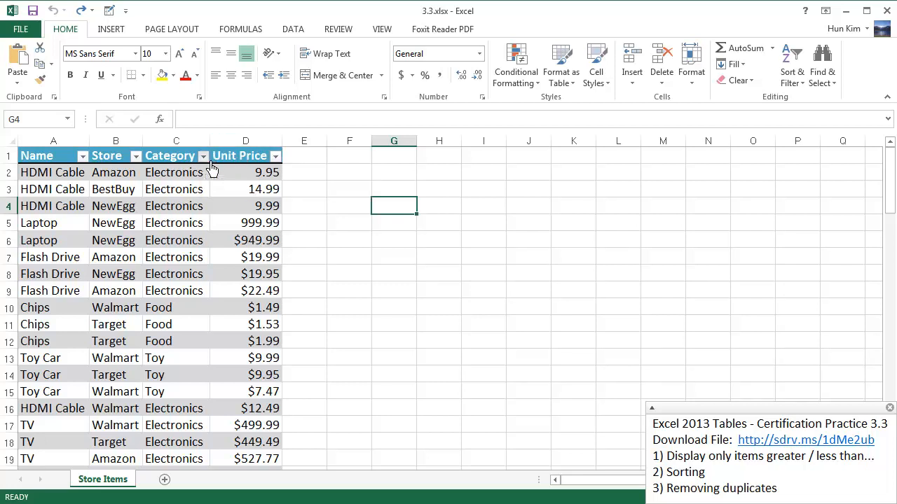
Filter Category with Does Not Equal 'Electronics' to hide electronics items
{"action": "left_click", "coordinate": [203, 156]}
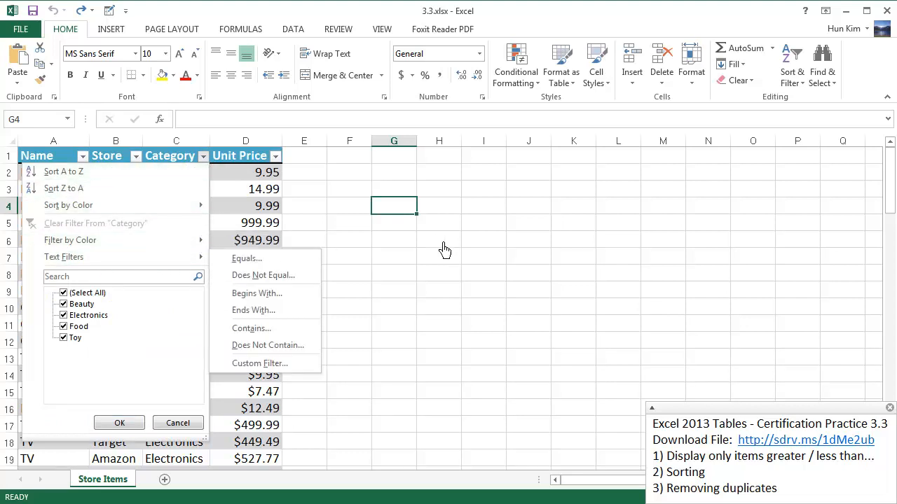
{"action": "left_click", "coordinate": [120, 423]}
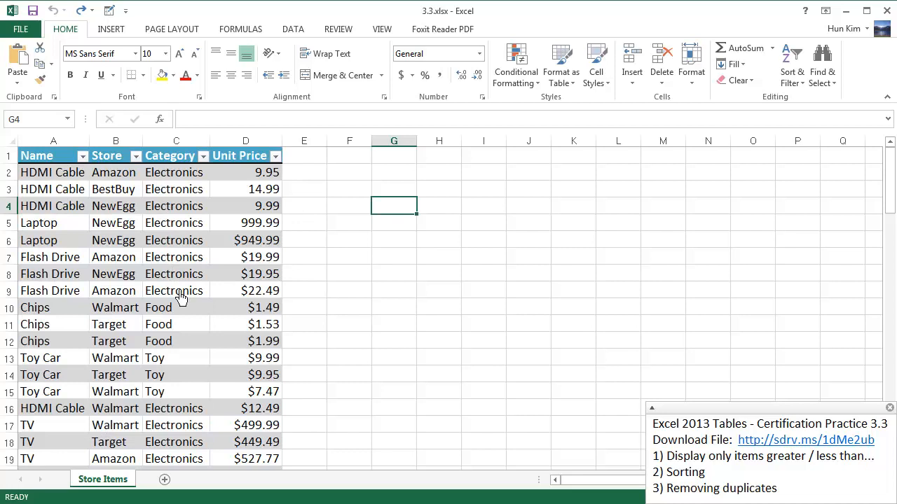
{"action": "mouse_move", "coordinate": [180, 379]}
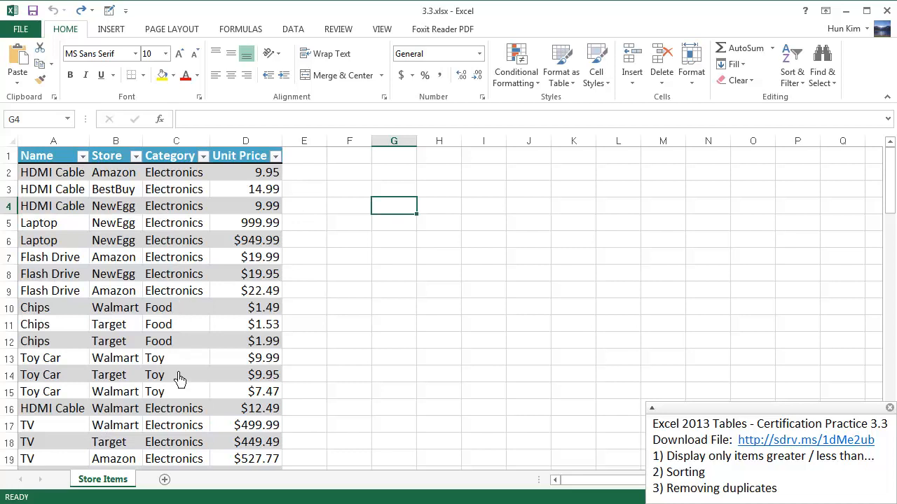
{"action": "mouse_move", "coordinate": [183, 233]}
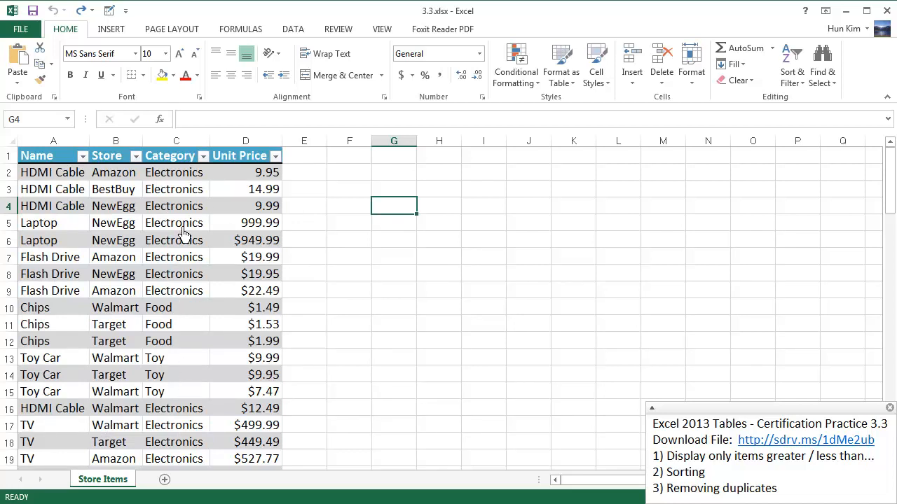
{"action": "mouse_move", "coordinate": [217, 169]}
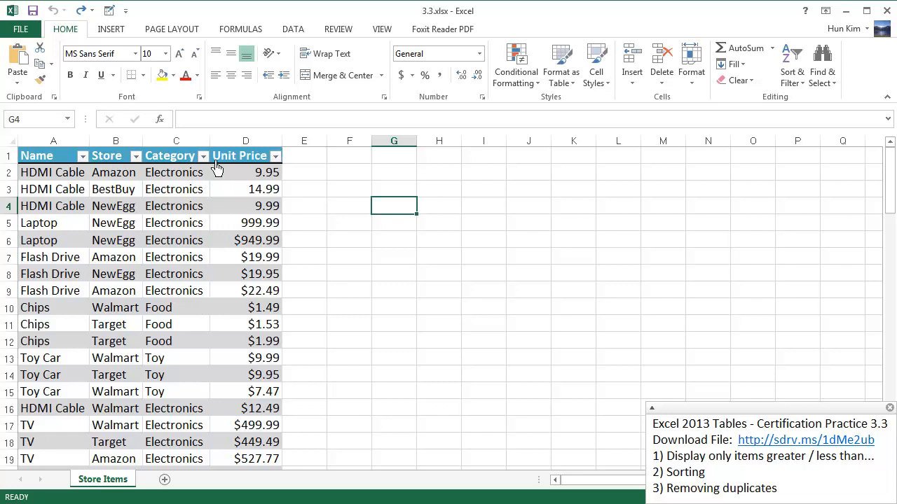
{"action": "left_click", "coordinate": [203, 156]}
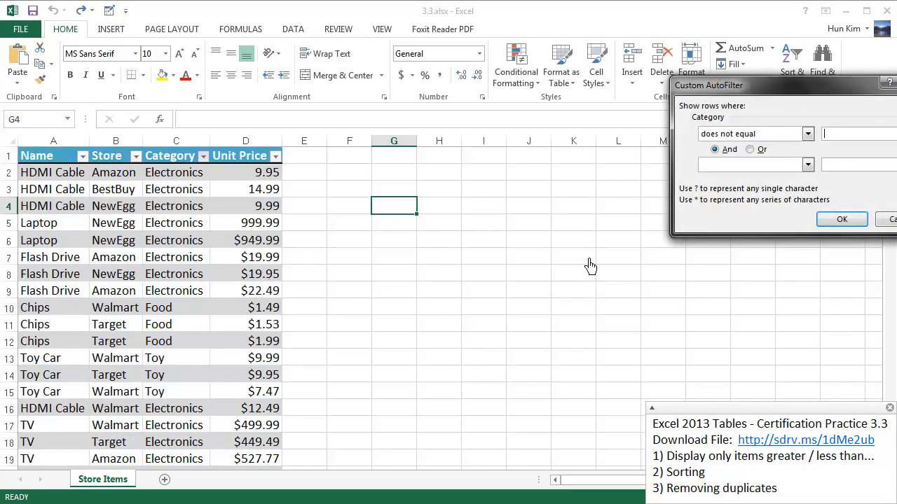
{"action": "type", "text": "Electronics"}
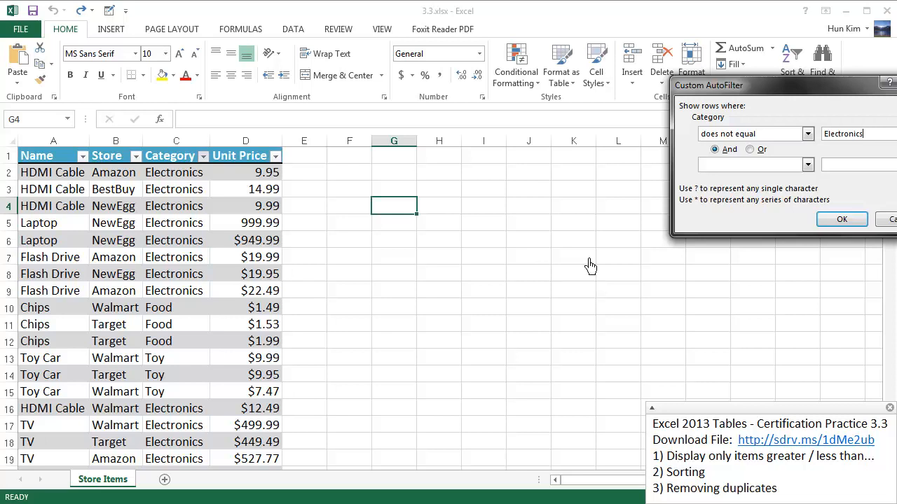
{"action": "mouse_move", "coordinate": [842, 219]}
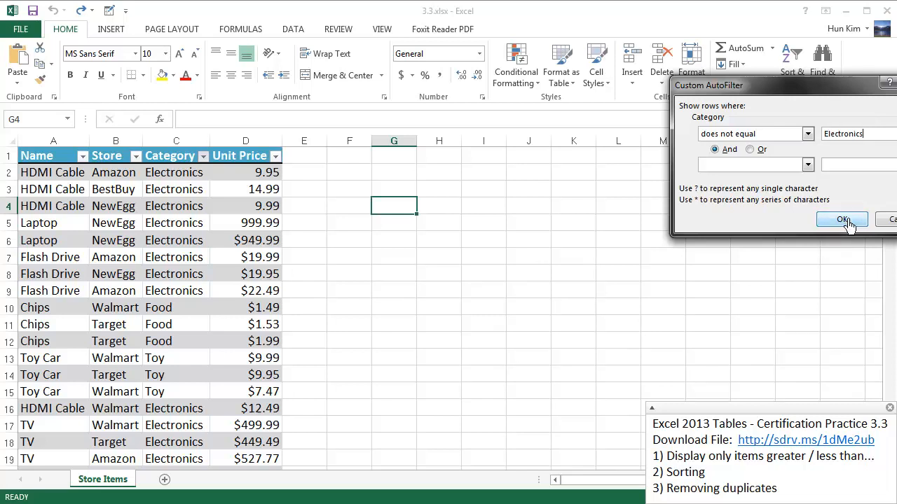
{"action": "left_click", "coordinate": [842, 219]}
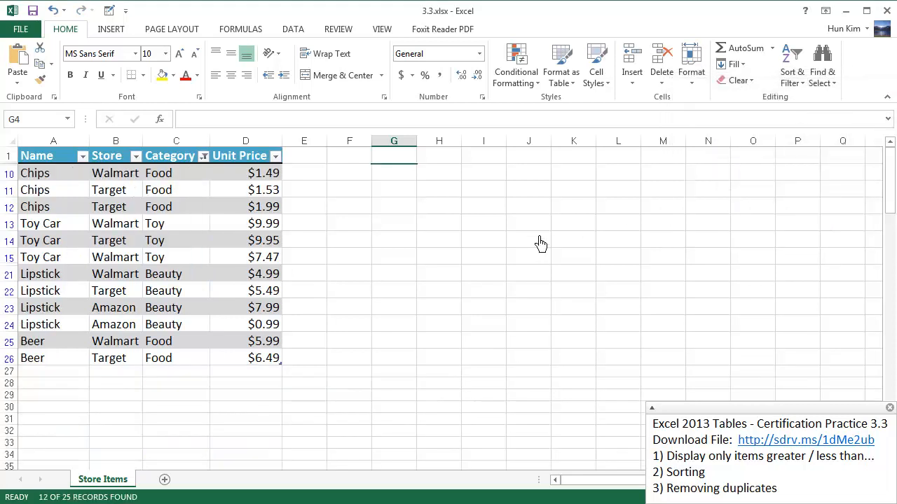
{"action": "mouse_move", "coordinate": [153, 260]}
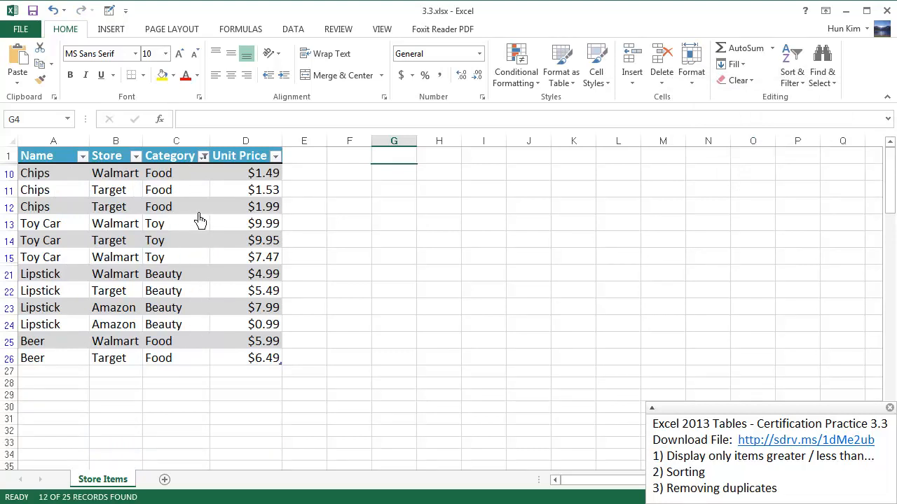
{"action": "mouse_move", "coordinate": [186, 314]}
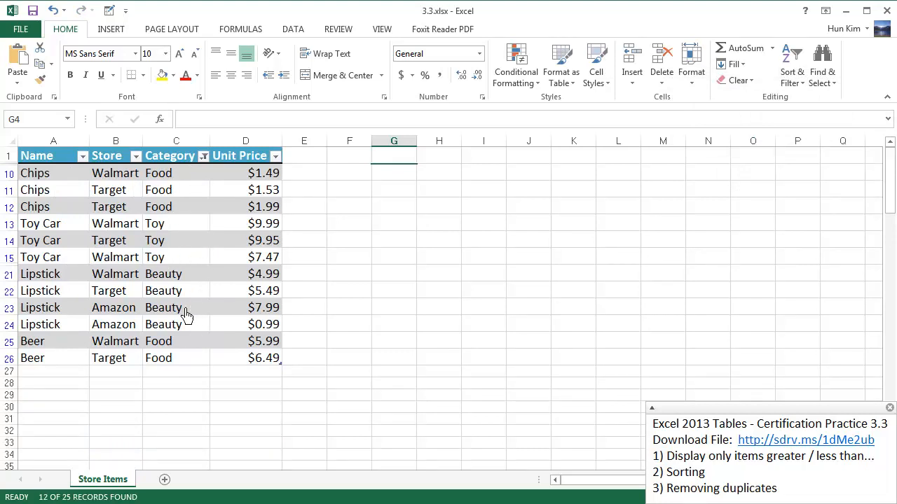
{"action": "mouse_move", "coordinate": [179, 340]}
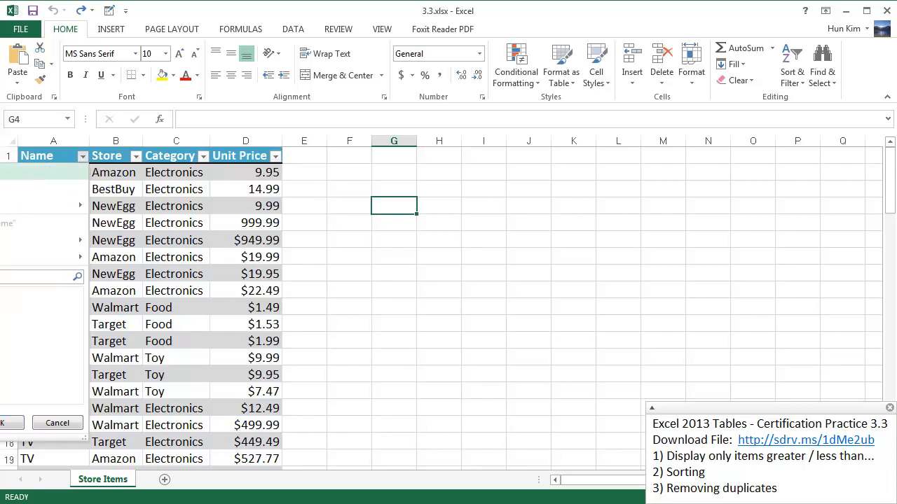
Sort rows by Name Z to A, then A to Z, then by Category A to Z
{"action": "left_click", "coordinate": [82, 156]}
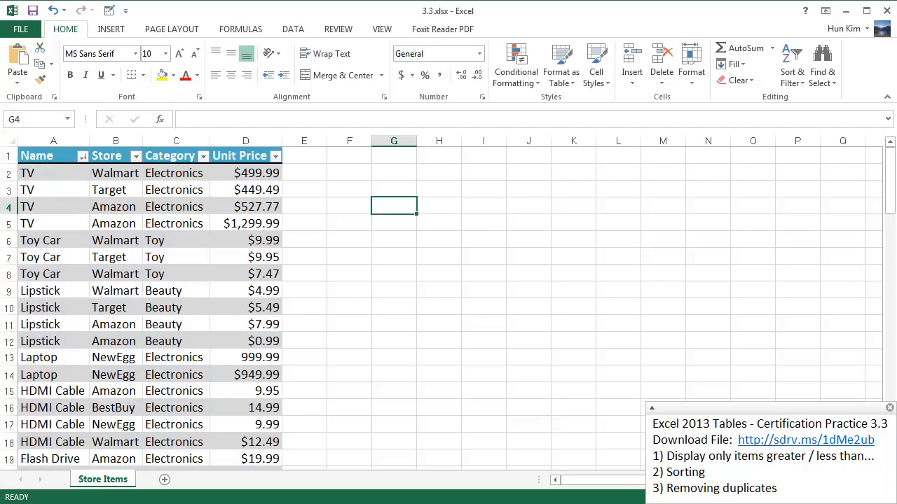
{"action": "mouse_move", "coordinate": [84, 214]}
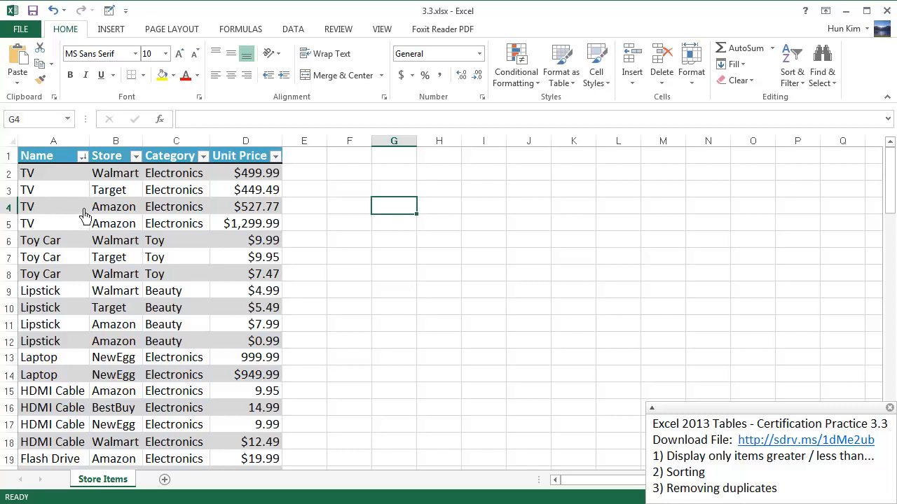
{"action": "mouse_move", "coordinate": [40, 200]}
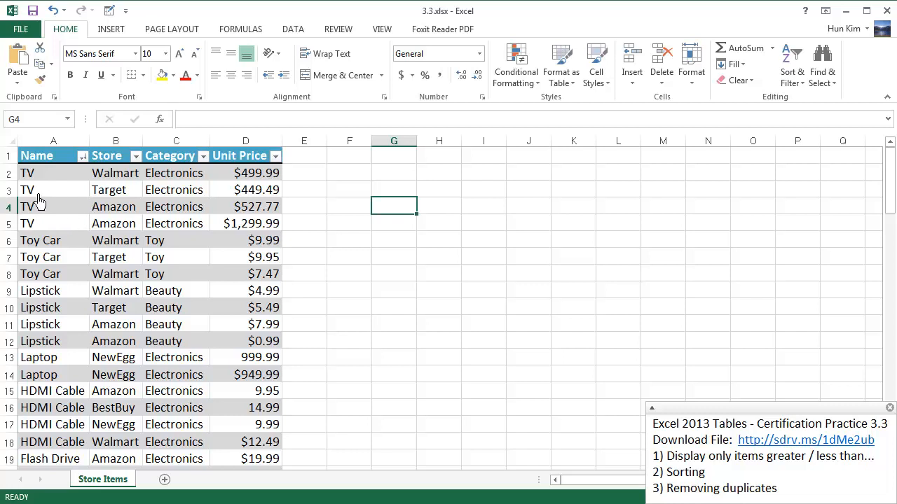
{"action": "left_click", "coordinate": [82, 155]}
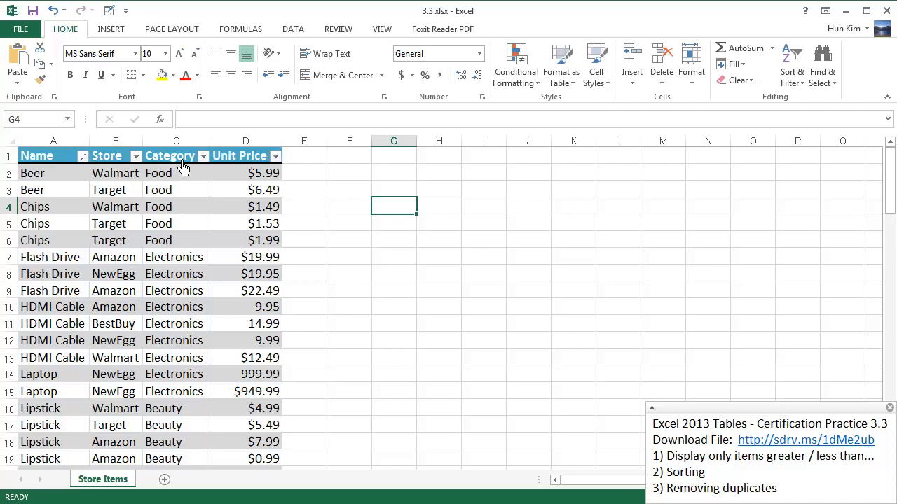
{"action": "left_click", "coordinate": [203, 156]}
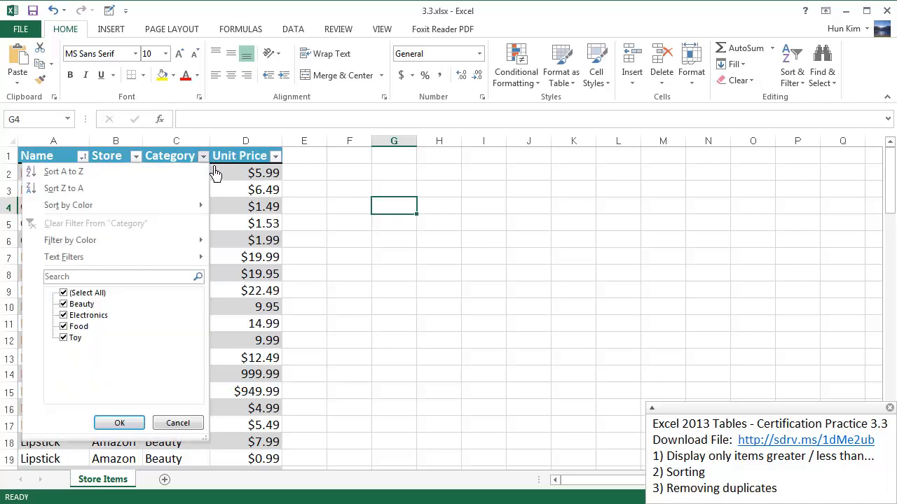
{"action": "left_click", "coordinate": [119, 422]}
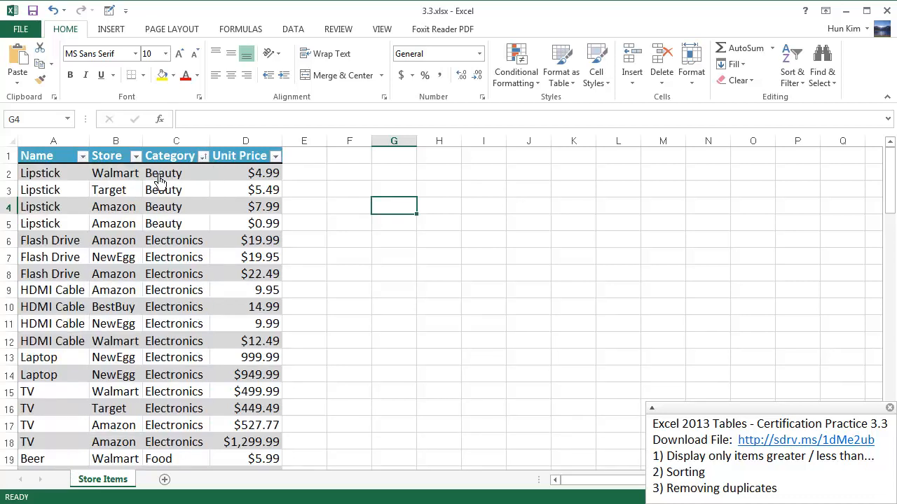
{"action": "mouse_move", "coordinate": [187, 221]}
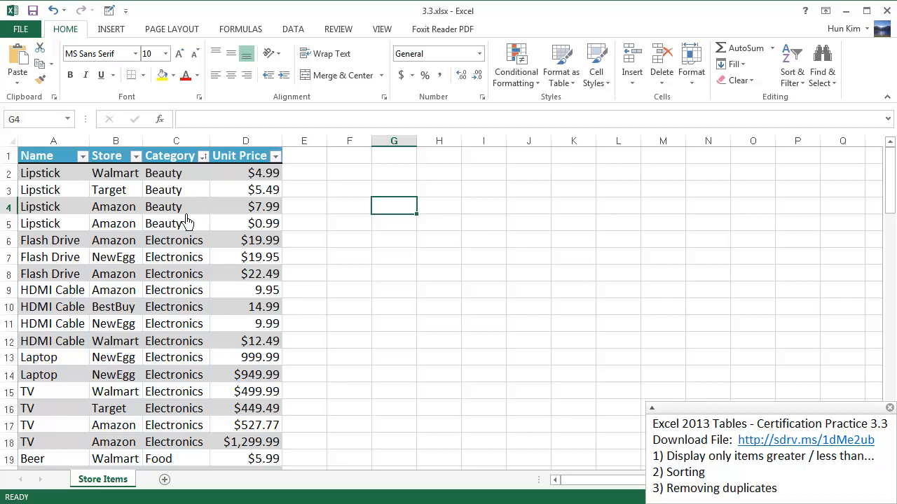
Sort Unit Price smallest to largest, starting at $0.99, then select an empty cell
{"action": "left_click", "coordinate": [275, 156]}
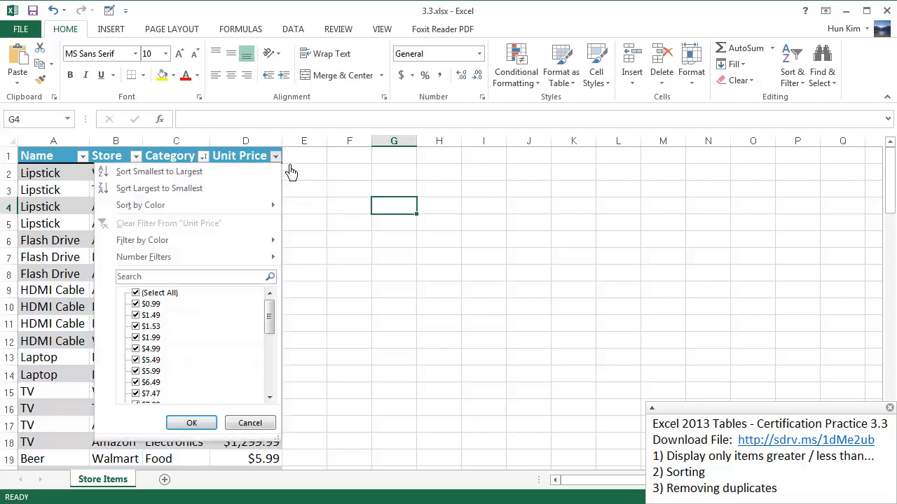
{"action": "mouse_move", "coordinate": [287, 170]}
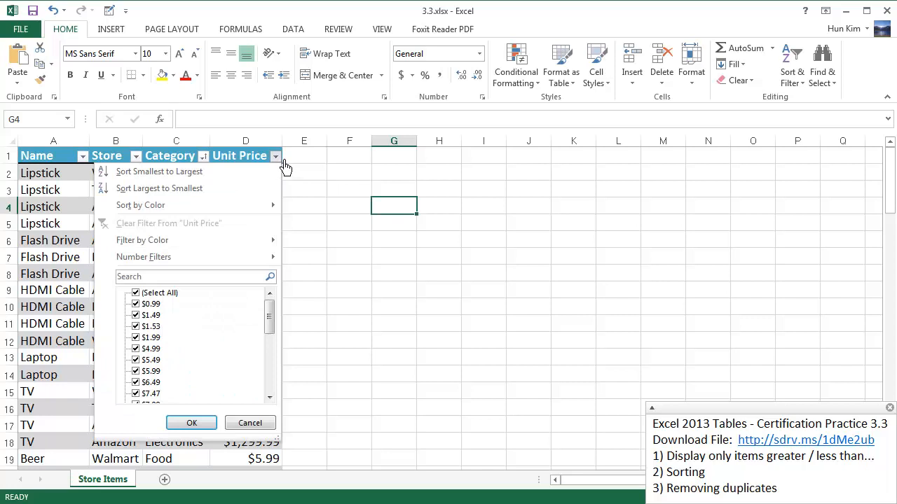
{"action": "mouse_move", "coordinate": [219, 176]}
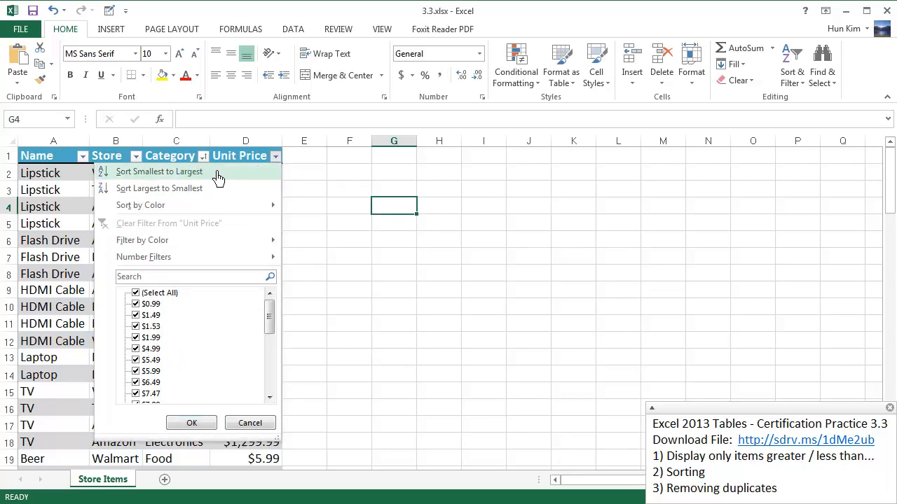
{"action": "mouse_move", "coordinate": [174, 184]}
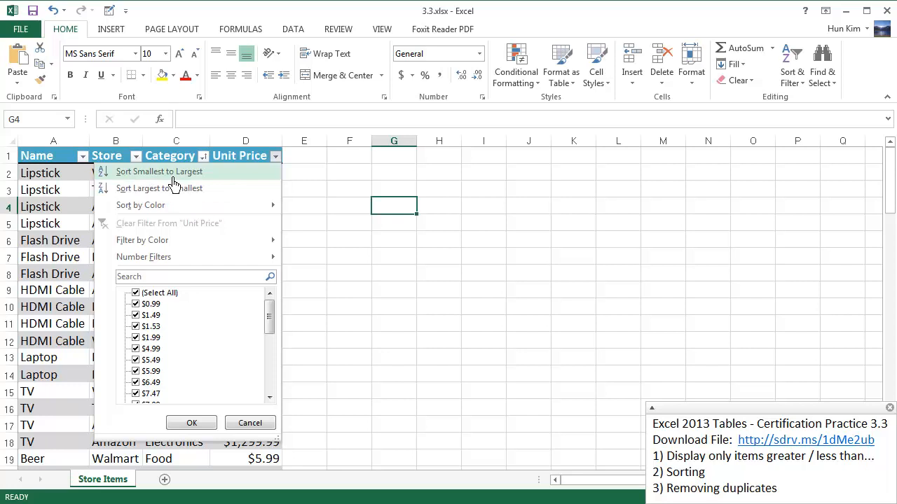
{"action": "left_click", "coordinate": [159, 171]}
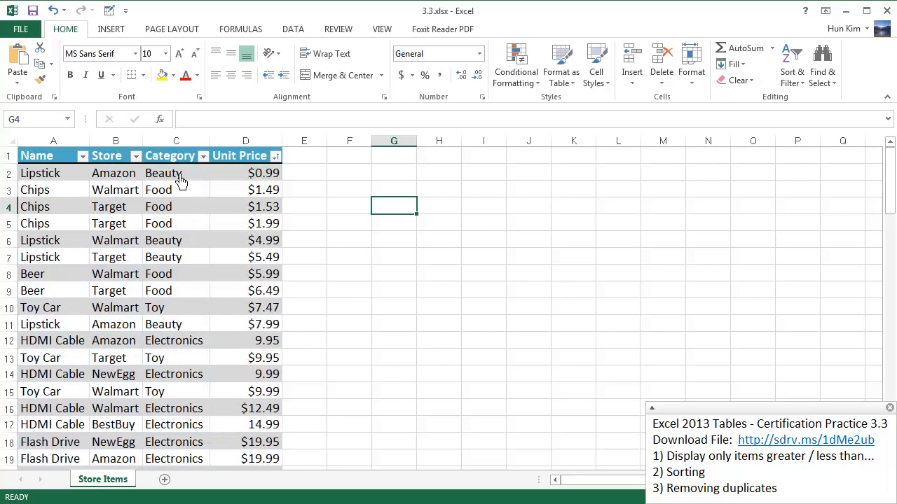
{"action": "mouse_move", "coordinate": [275, 183]}
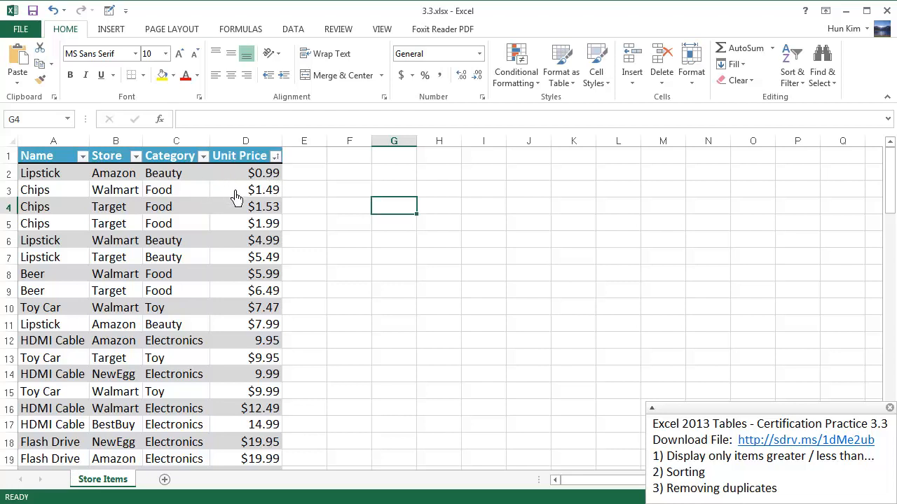
{"action": "left_click", "coordinate": [394, 290]}
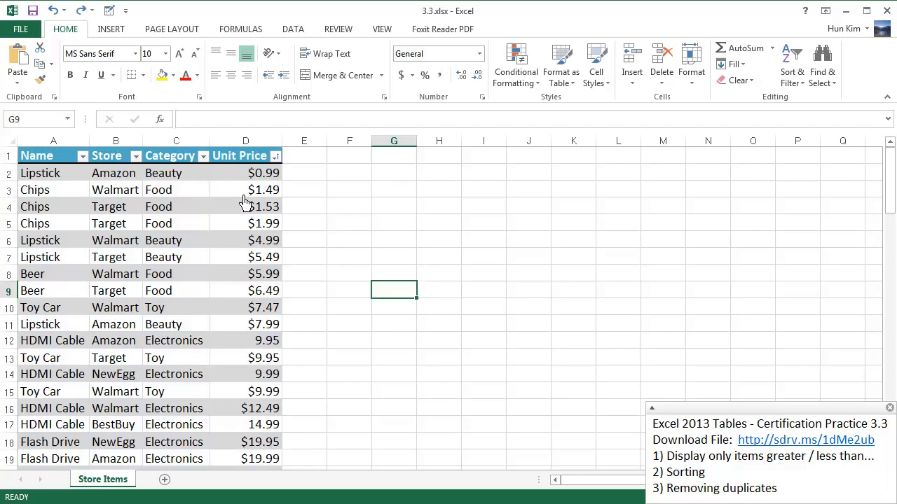
{"action": "mouse_move", "coordinate": [417, 395]}
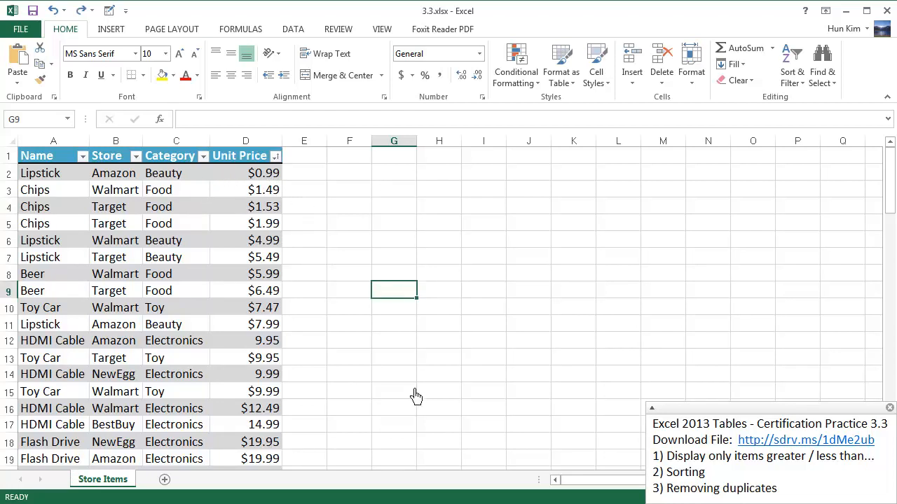
{"action": "mouse_move", "coordinate": [491, 402]}
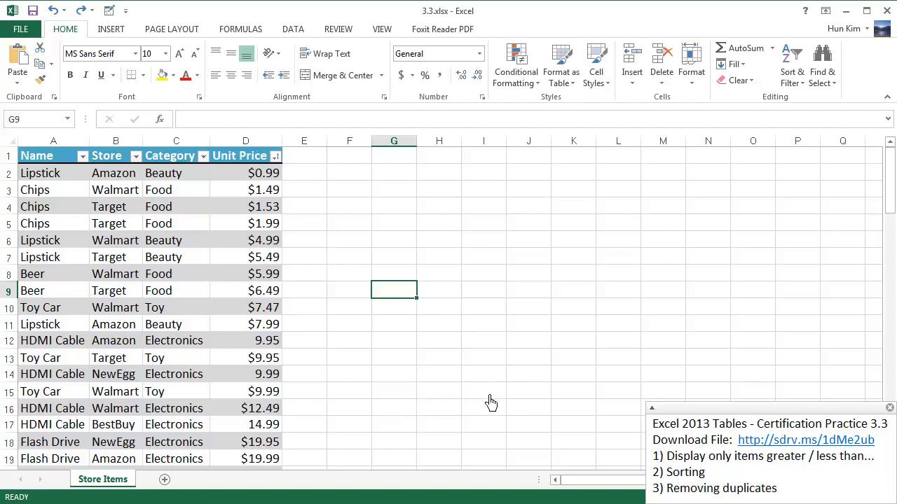
{"action": "mouse_move", "coordinate": [418, 320]}
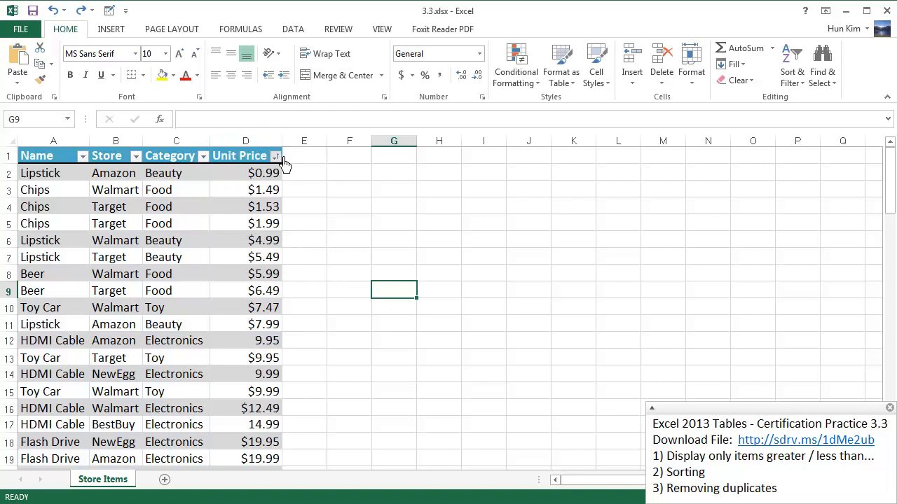
Reapply the Top 5 Unit Price filter showing the five most expensive items
{"action": "left_click", "coordinate": [275, 155]}
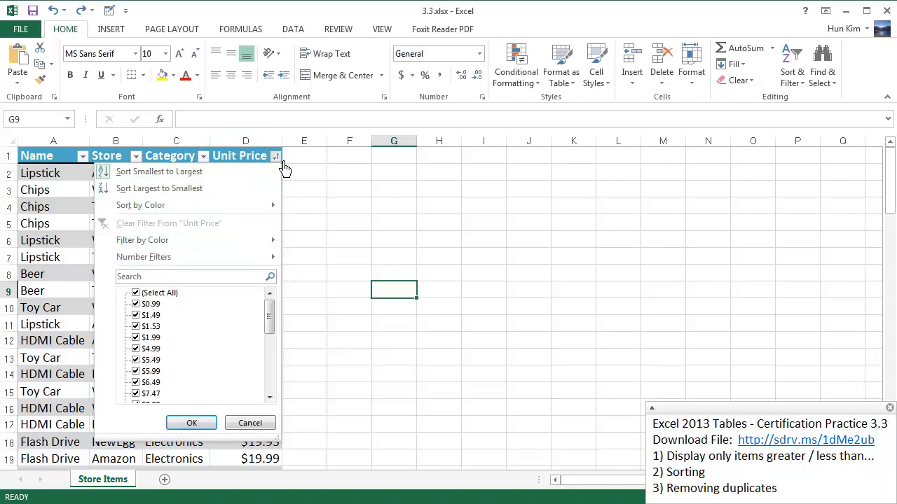
{"action": "left_click", "coordinate": [143, 256]}
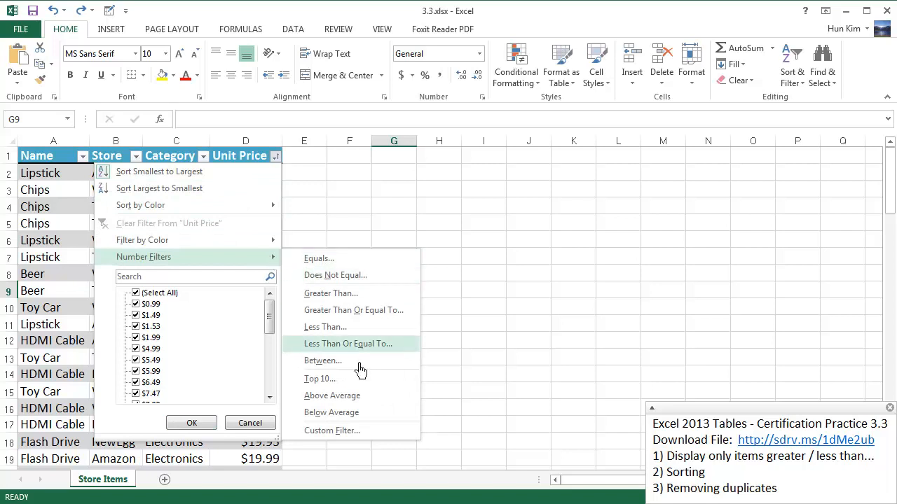
{"action": "left_click", "coordinate": [319, 378]}
{"action": "type", "text": "5"}
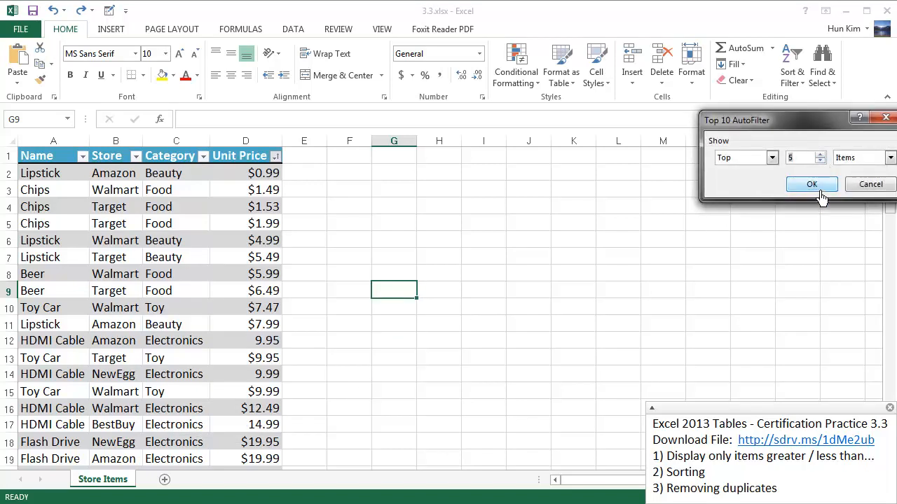
{"action": "left_click", "coordinate": [812, 184]}
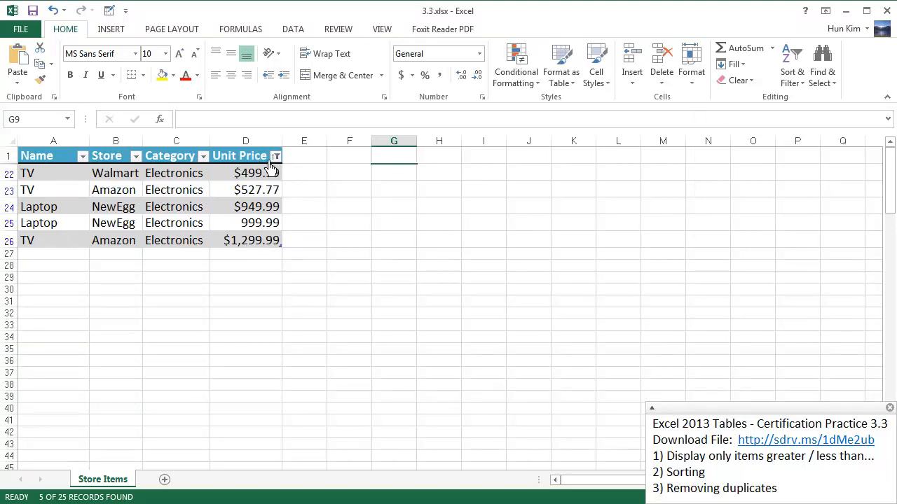
{"action": "left_click", "coordinate": [274, 155]}
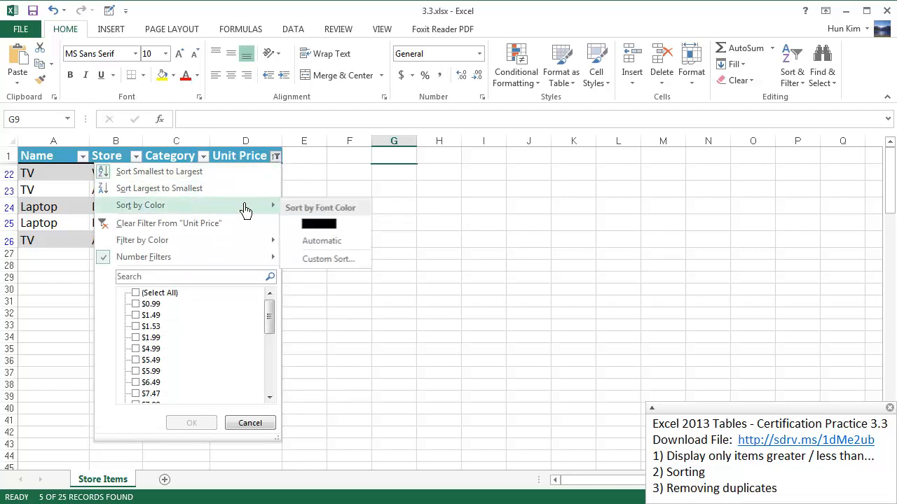
{"action": "mouse_move", "coordinate": [255, 231]}
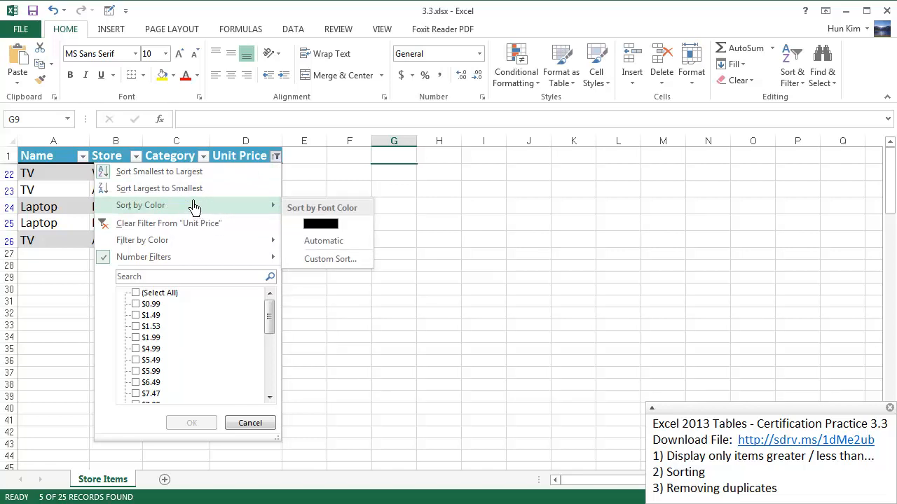
{"action": "mouse_move", "coordinate": [217, 195]}
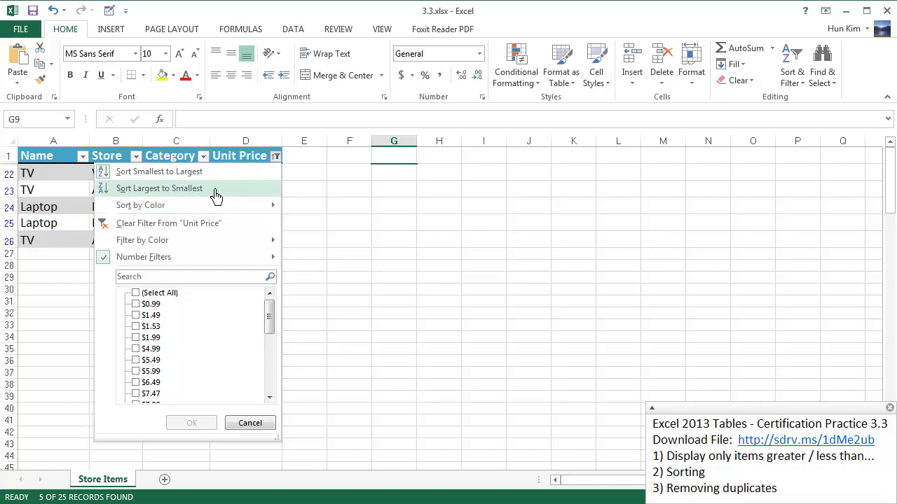
Sort the five top-priced items largest to smallest, starting at $1,299.99
{"action": "left_click", "coordinate": [159, 187]}
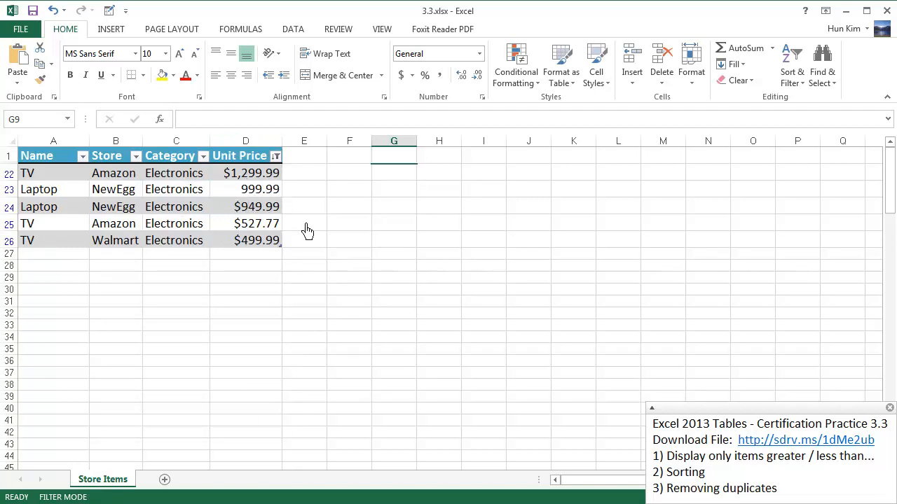
{"action": "mouse_move", "coordinate": [268, 193]}
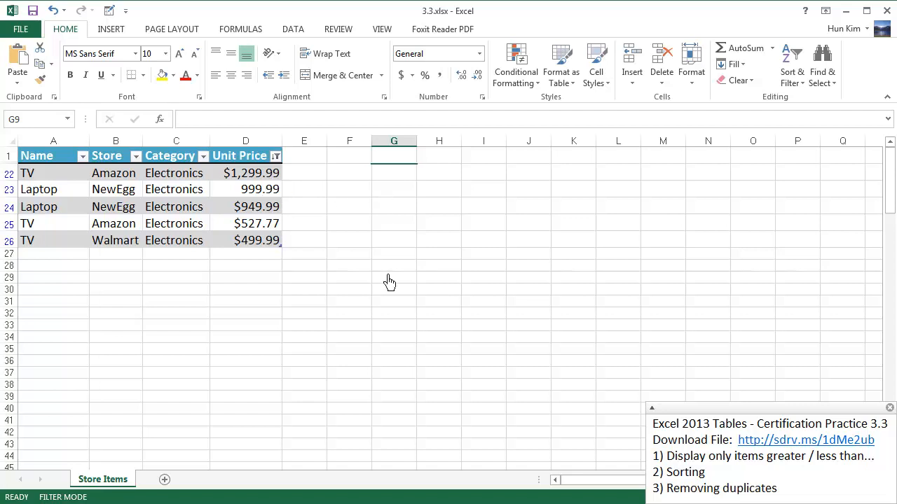
{"action": "mouse_move", "coordinate": [603, 446]}
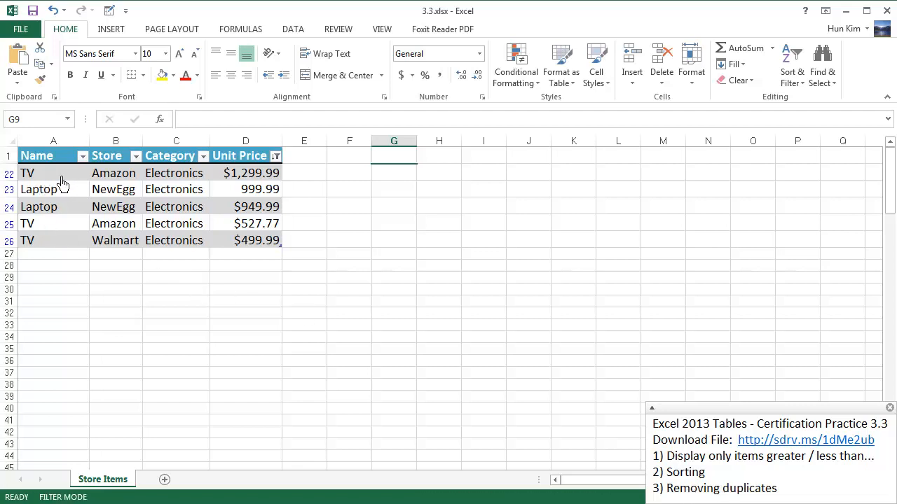
{"action": "mouse_move", "coordinate": [213, 208]}
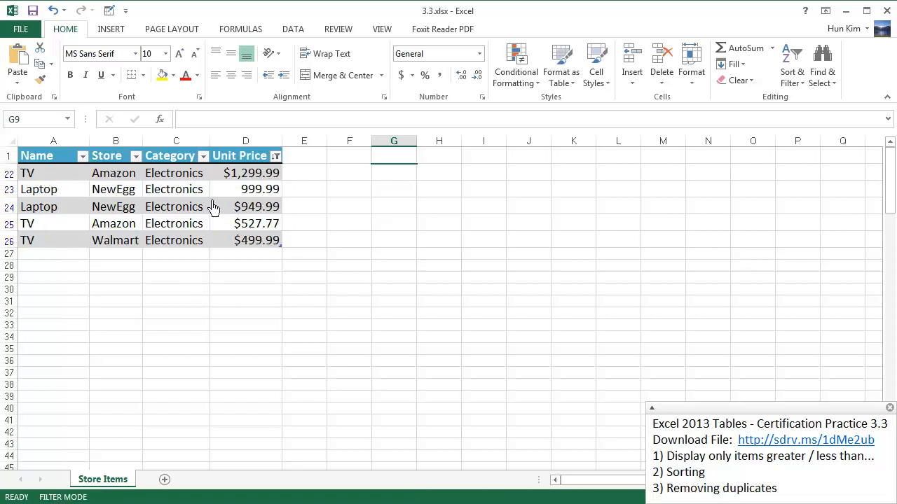
{"action": "mouse_move", "coordinate": [234, 184]}
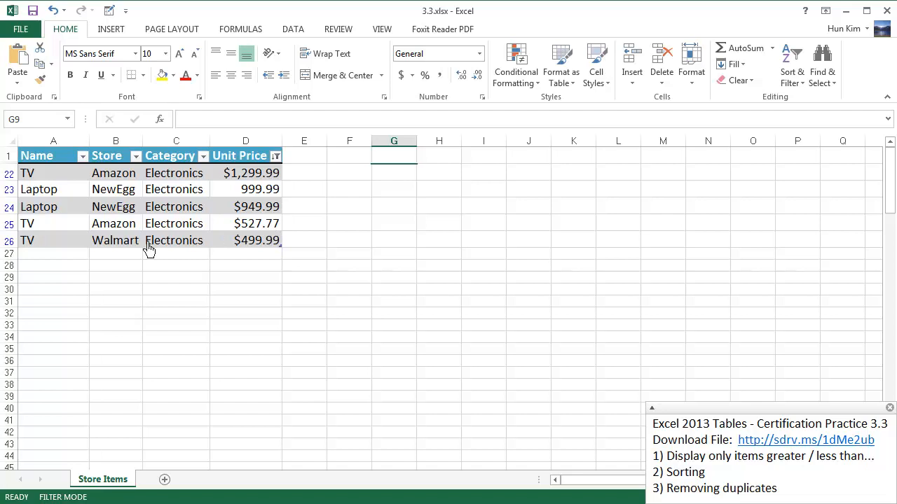
{"action": "mouse_move", "coordinate": [121, 252]}
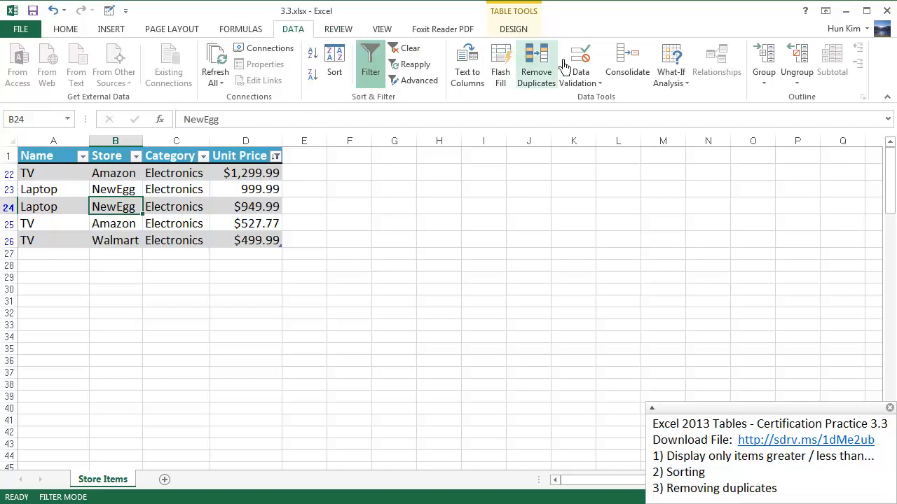
{"action": "mouse_move", "coordinate": [173, 216]}
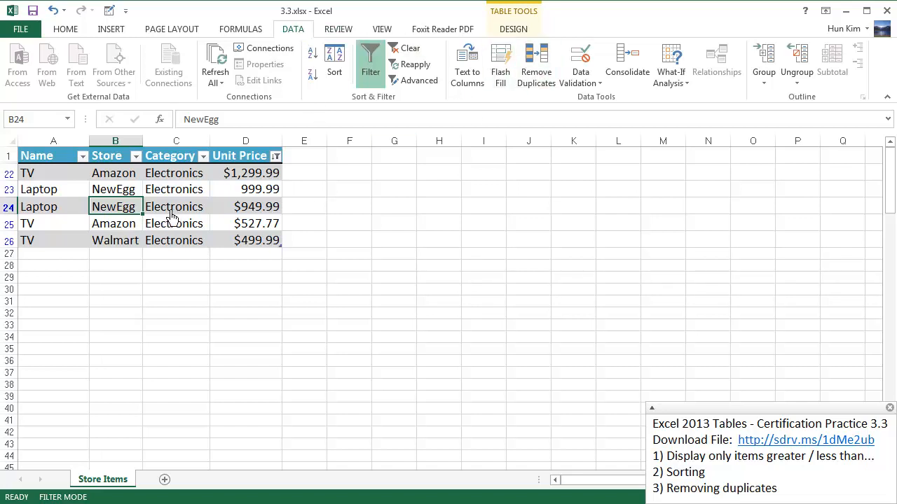
{"action": "mouse_move", "coordinate": [535, 62]}
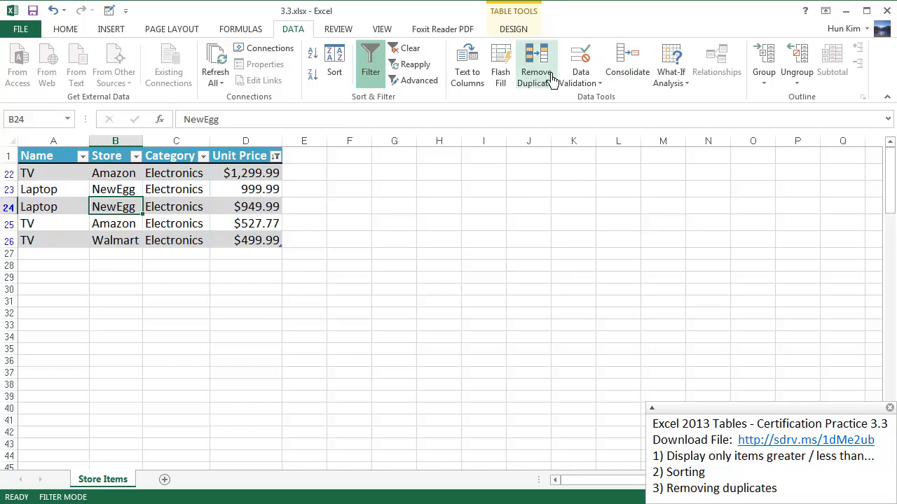
Remove duplicates comparing Name only, with Store unchecked, leaving 8 unique values
{"action": "left_click", "coordinate": [536, 67]}
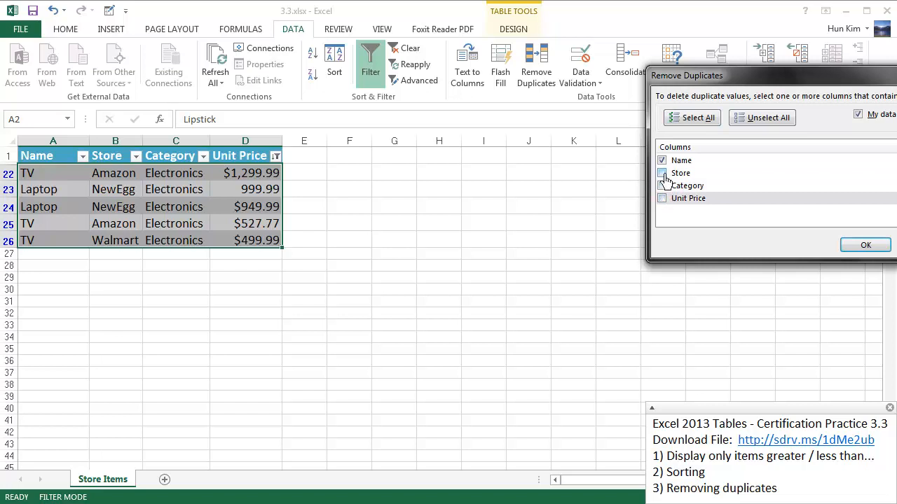
{"action": "left_click", "coordinate": [661, 173]}
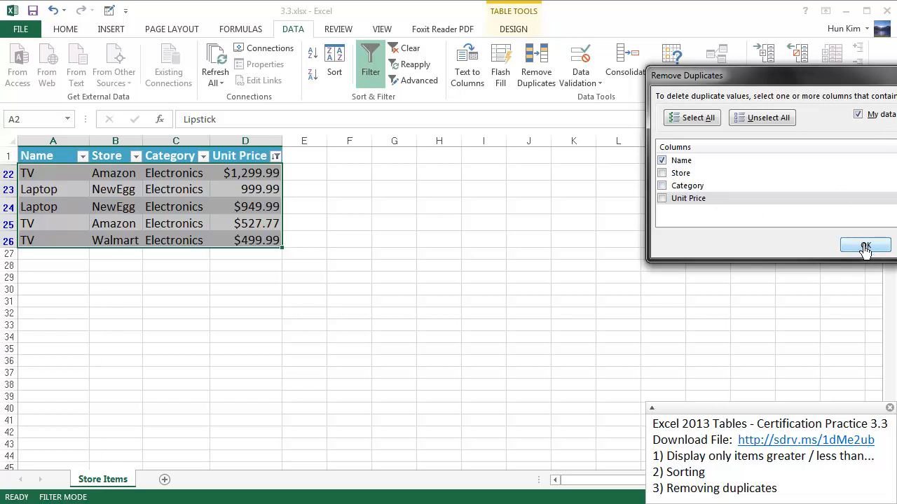
{"action": "left_click", "coordinate": [865, 245]}
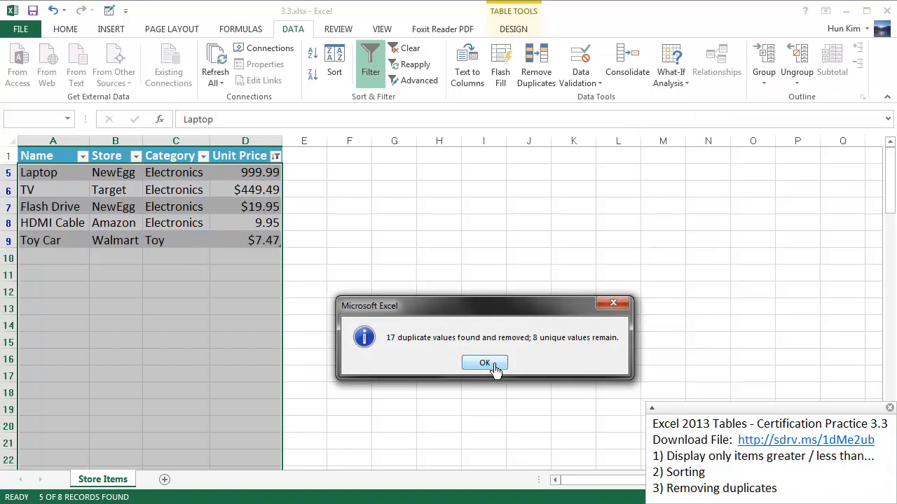
Dismiss the removal summary, select cells outside the table, and scroll through the rows
{"action": "left_click", "coordinate": [485, 363]}
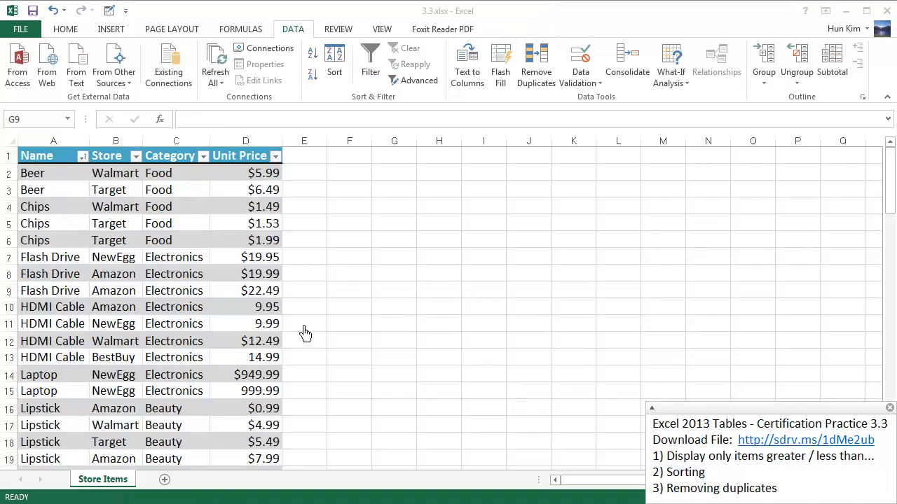
{"action": "left_click", "coordinate": [394, 290]}
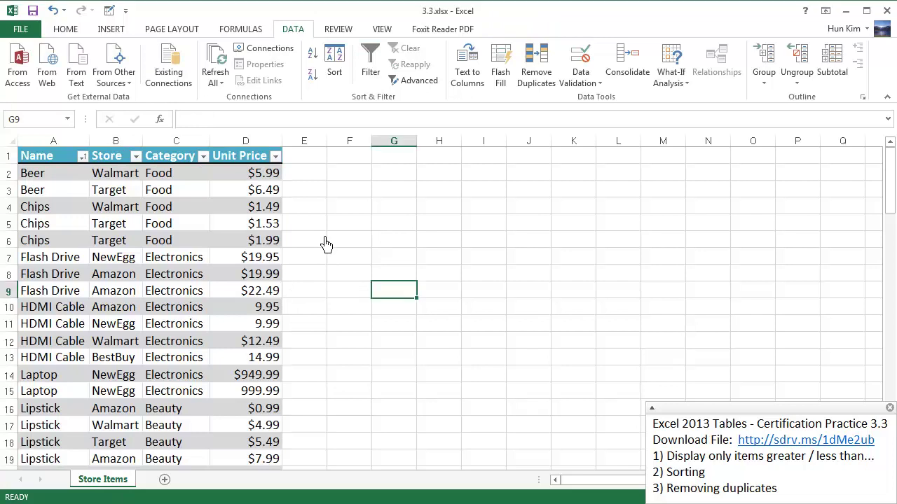
{"action": "left_click", "coordinate": [303, 189]}
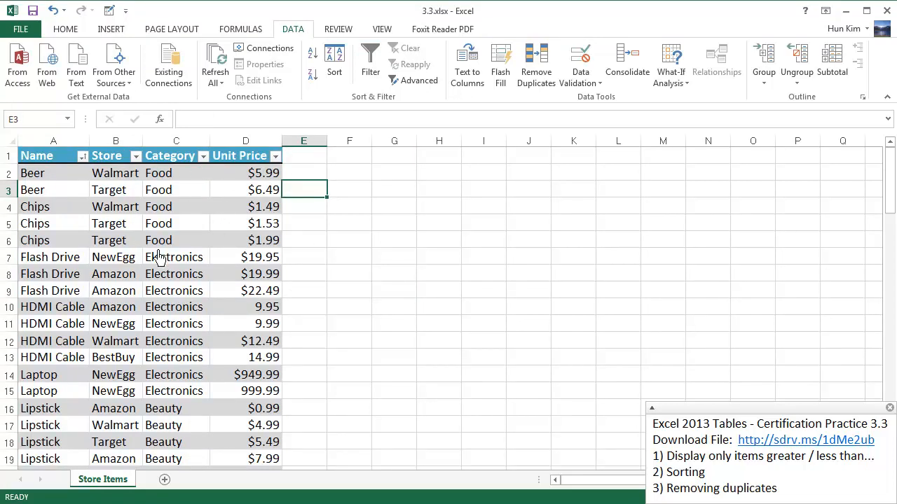
{"action": "mouse_move", "coordinate": [143, 295]}
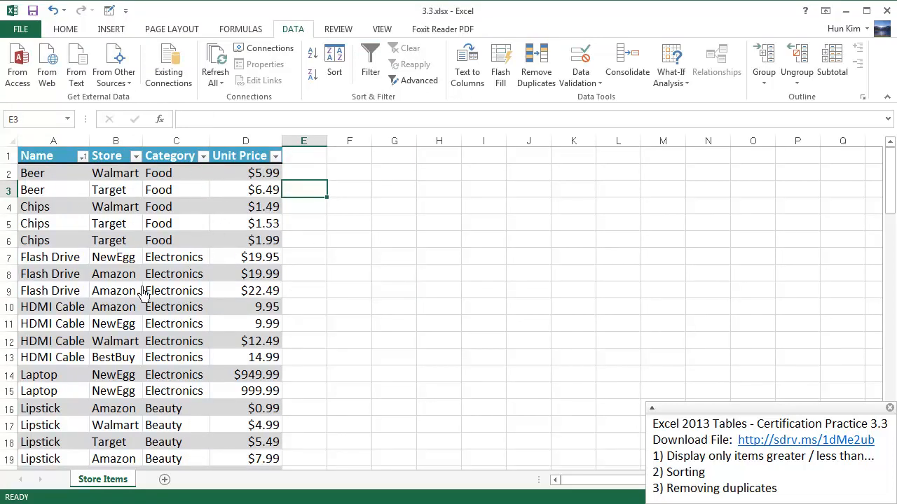
{"action": "scroll", "scroll_direction": "down", "scroll_amount": 3}
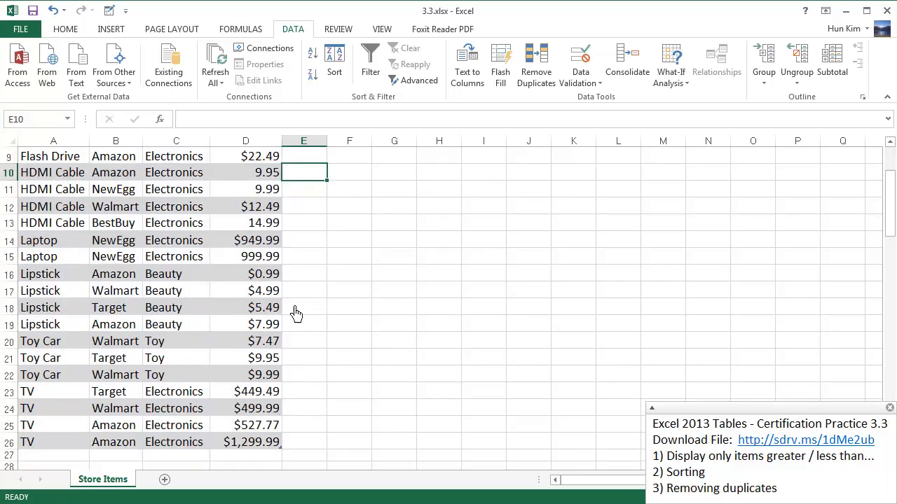
{"action": "scroll", "scroll_direction": "up", "scroll_amount": 3}
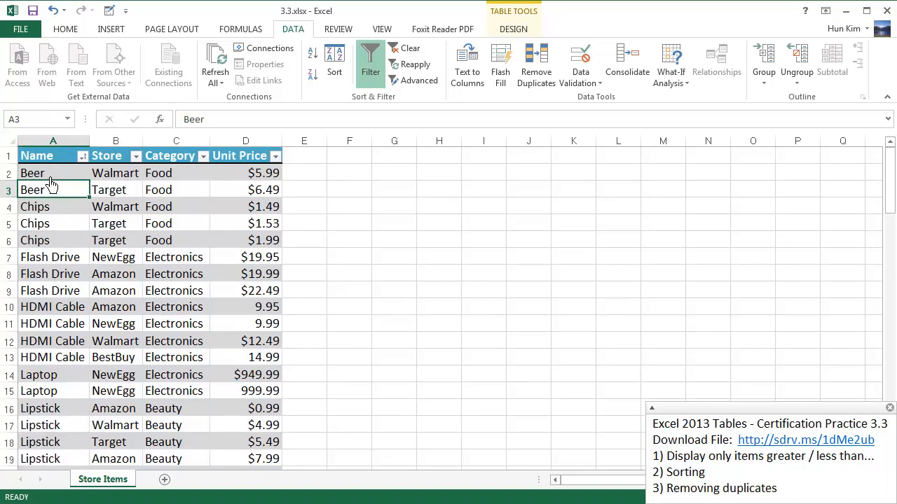
{"action": "mouse_move", "coordinate": [143, 179]}
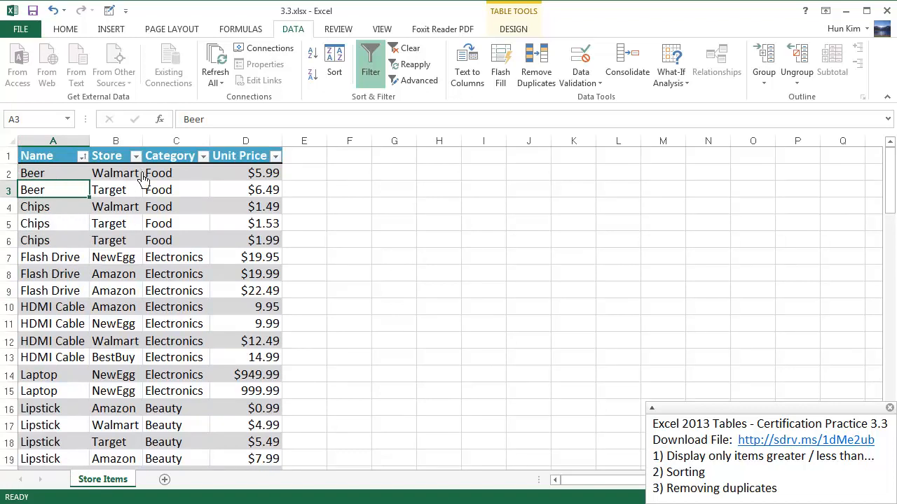
{"action": "mouse_move", "coordinate": [130, 224]}
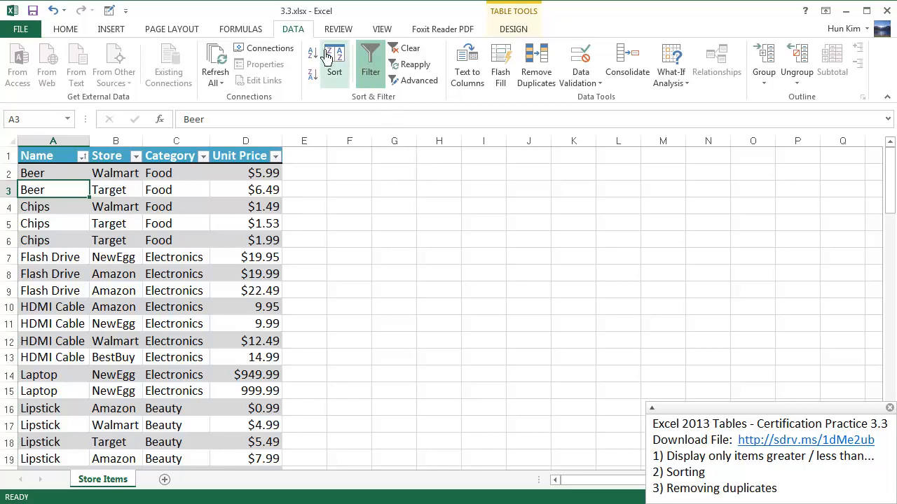
{"action": "mouse_move", "coordinate": [536, 63]}
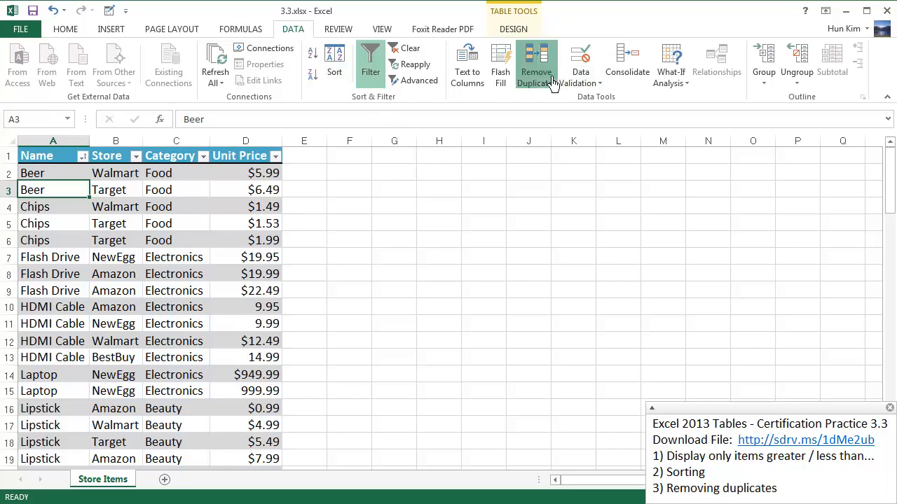
Remove duplicates with only Name checked, deleting 17 rows and keeping 8 items
{"action": "left_click", "coordinate": [535, 63]}
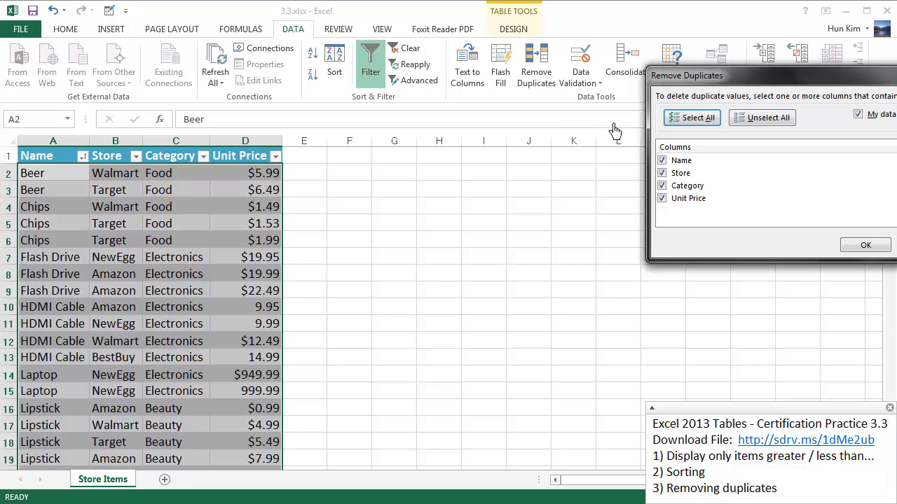
{"action": "mouse_move", "coordinate": [711, 173]}
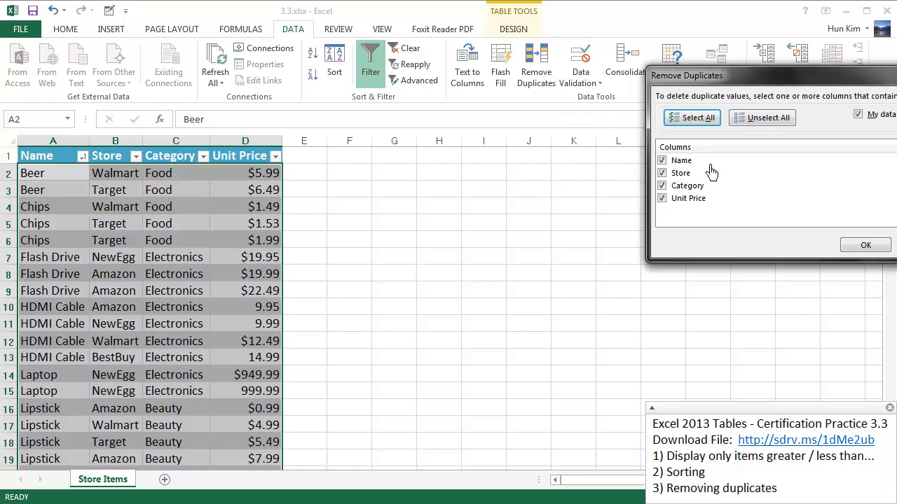
{"action": "mouse_move", "coordinate": [220, 183]}
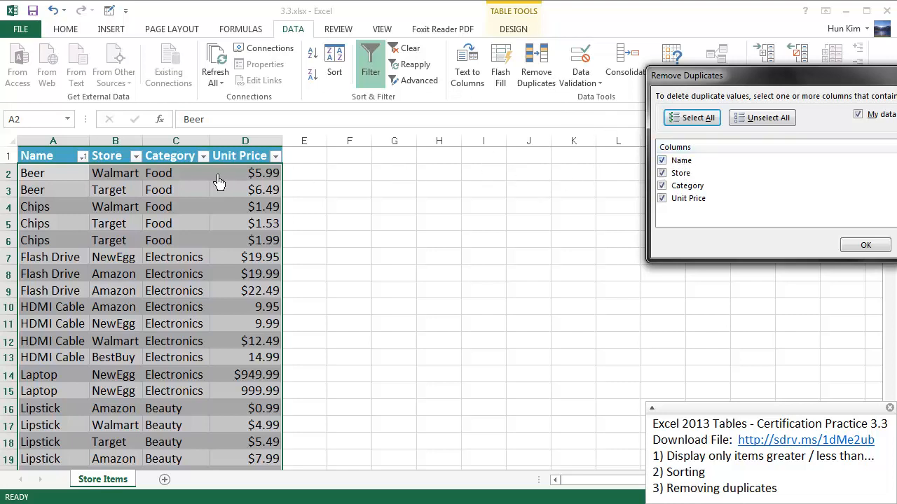
{"action": "mouse_move", "coordinate": [33, 197]}
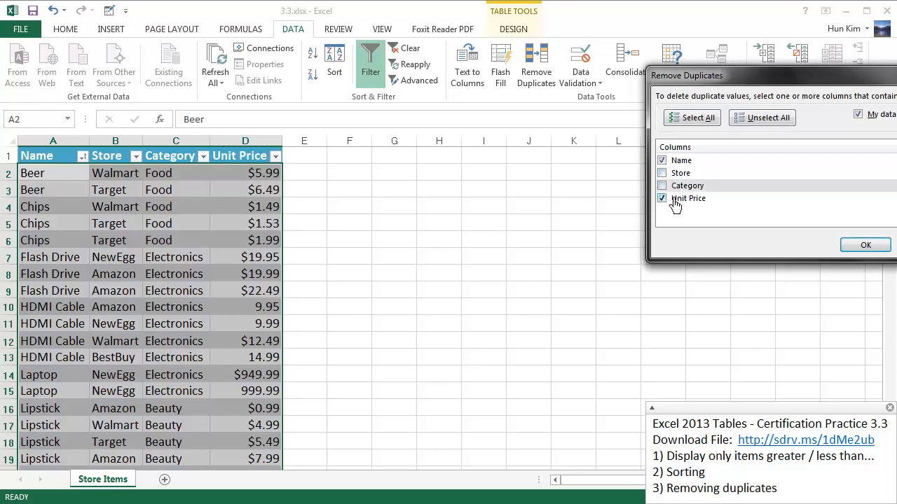
{"action": "left_click", "coordinate": [661, 199]}
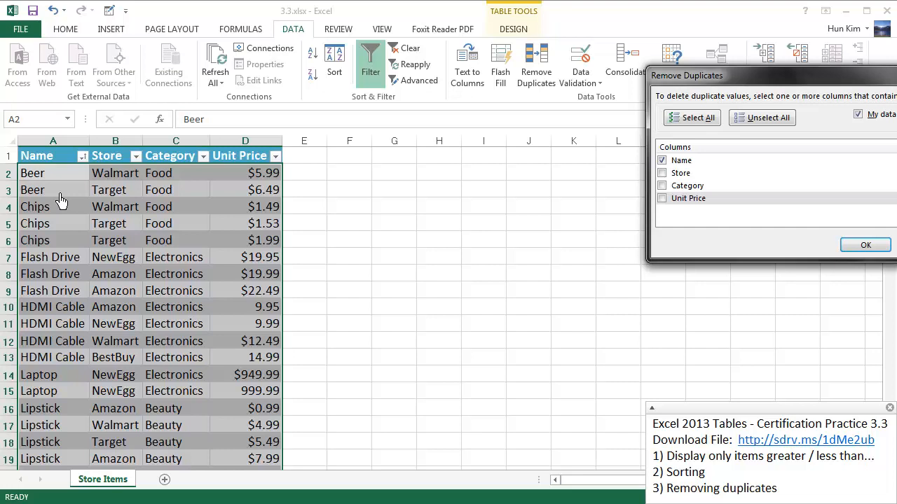
{"action": "mouse_move", "coordinate": [91, 202]}
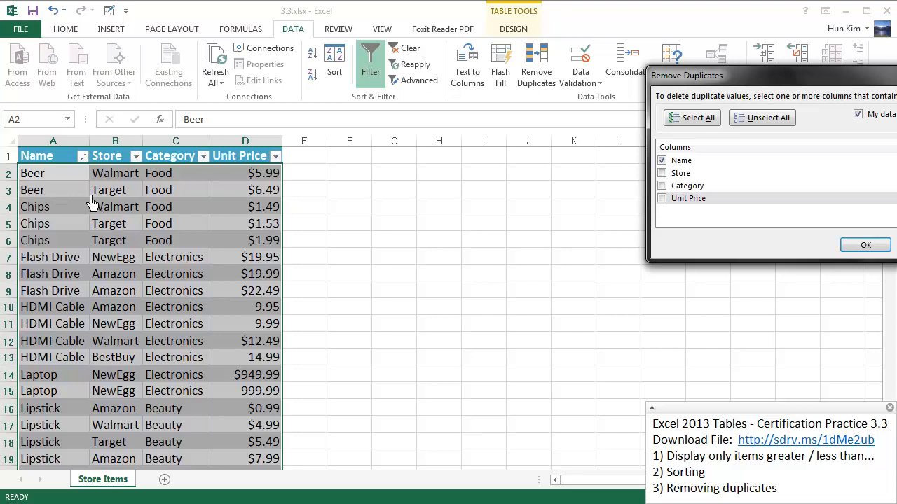
{"action": "mouse_move", "coordinate": [59, 194]}
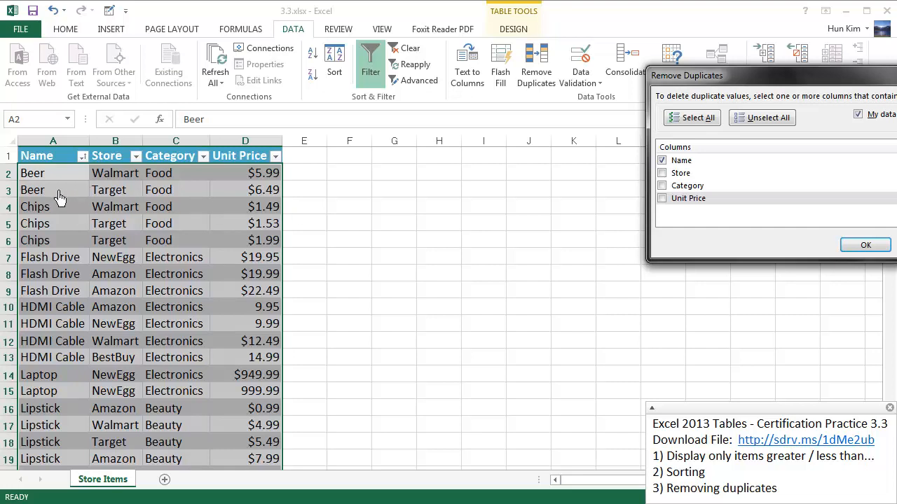
{"action": "mouse_move", "coordinate": [75, 199]}
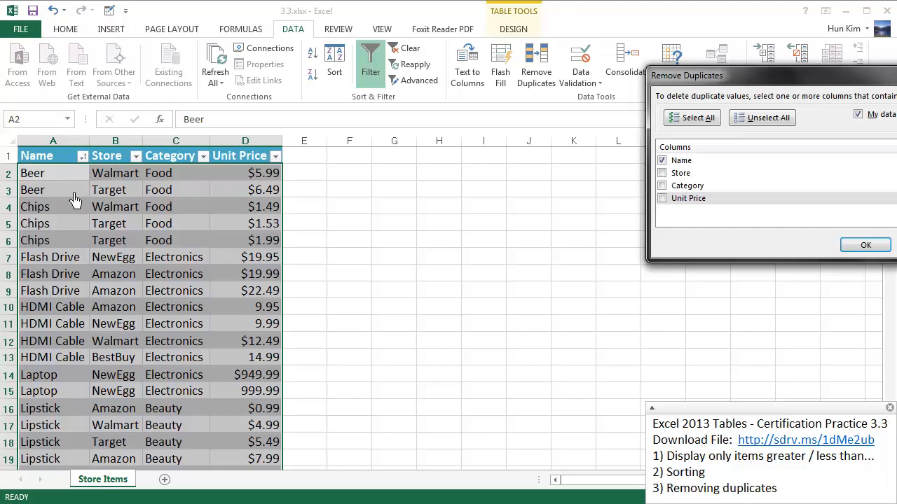
{"action": "left_click", "coordinate": [662, 185]}
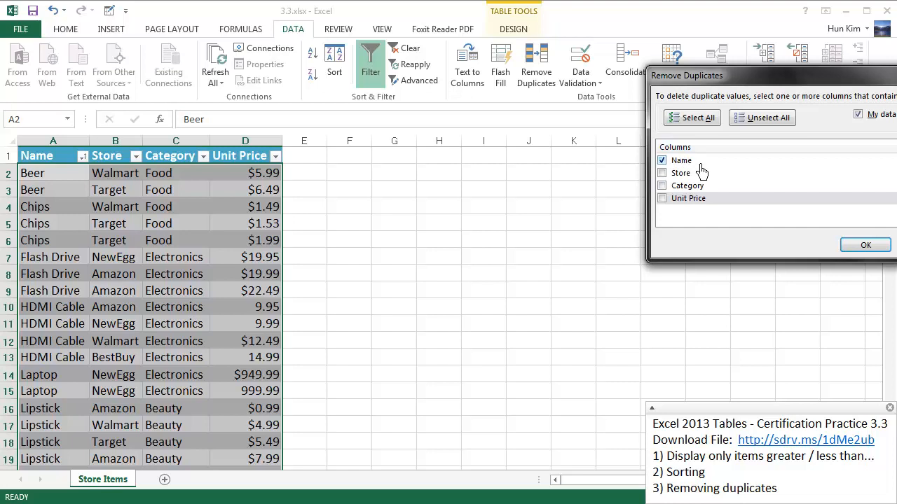
{"action": "mouse_move", "coordinate": [865, 246]}
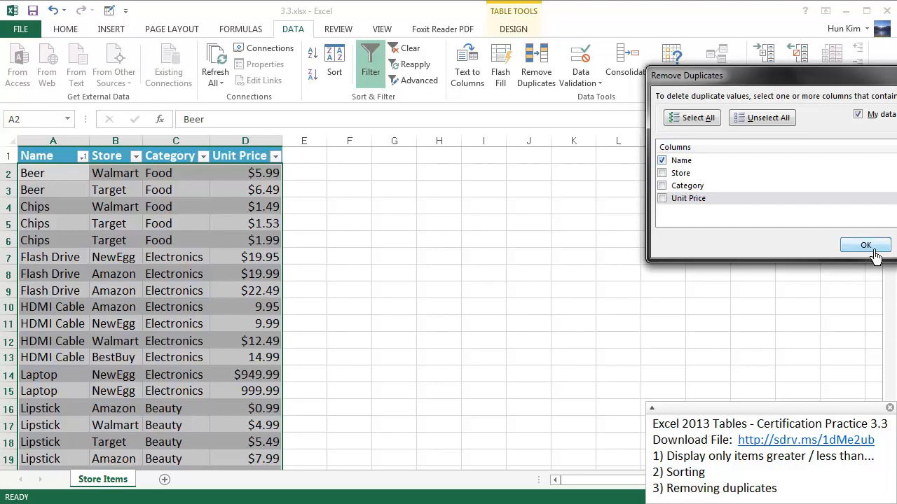
{"action": "left_click", "coordinate": [865, 245]}
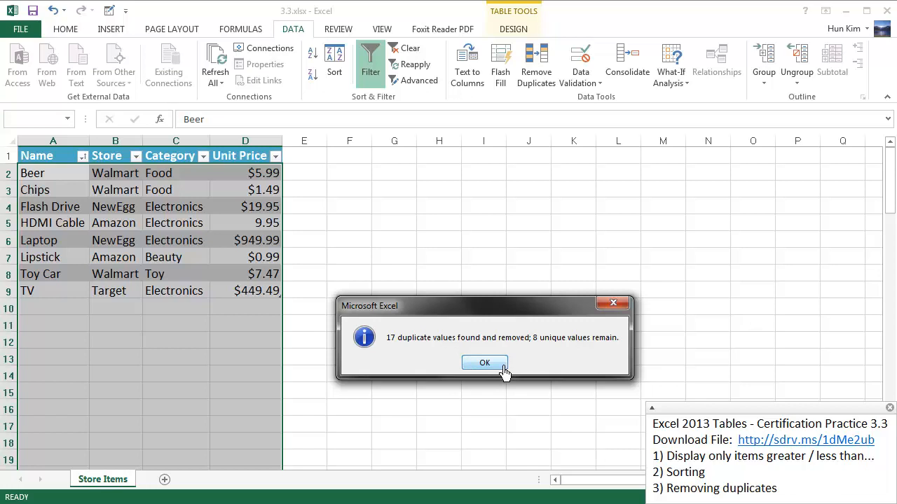
Dismiss the duplicate-removal summary message
{"action": "left_click", "coordinate": [484, 362]}
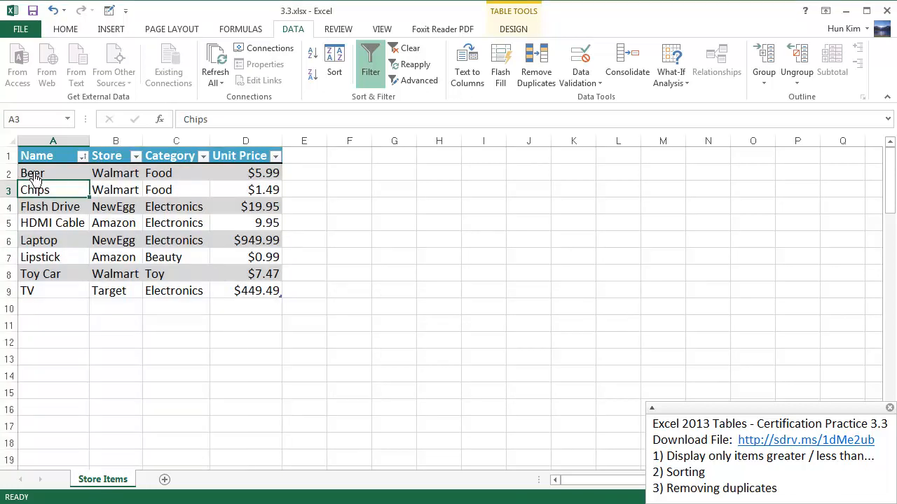
{"action": "mouse_move", "coordinate": [57, 181]}
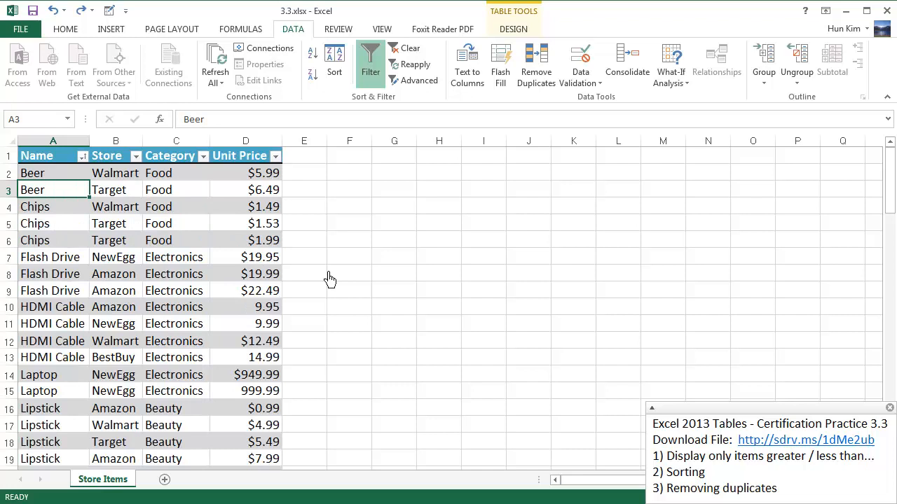
{"action": "mouse_move", "coordinate": [503, 290]}
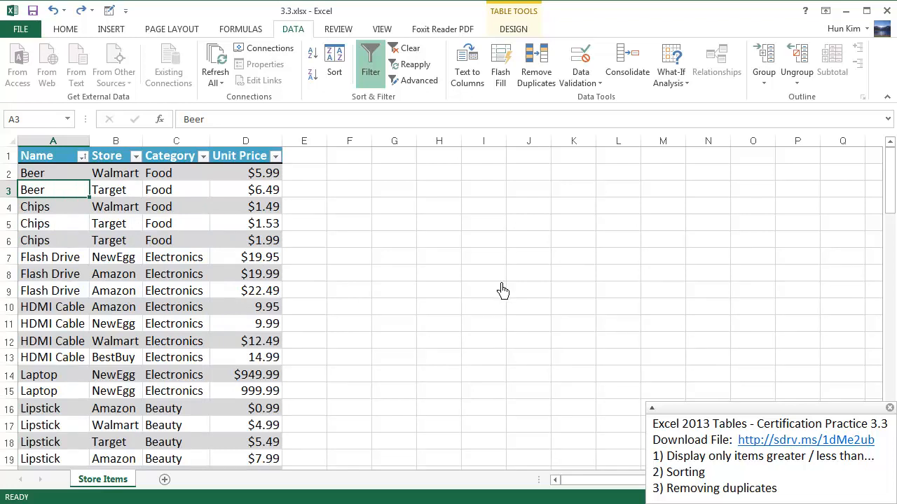
{"action": "mouse_move", "coordinate": [482, 70]}
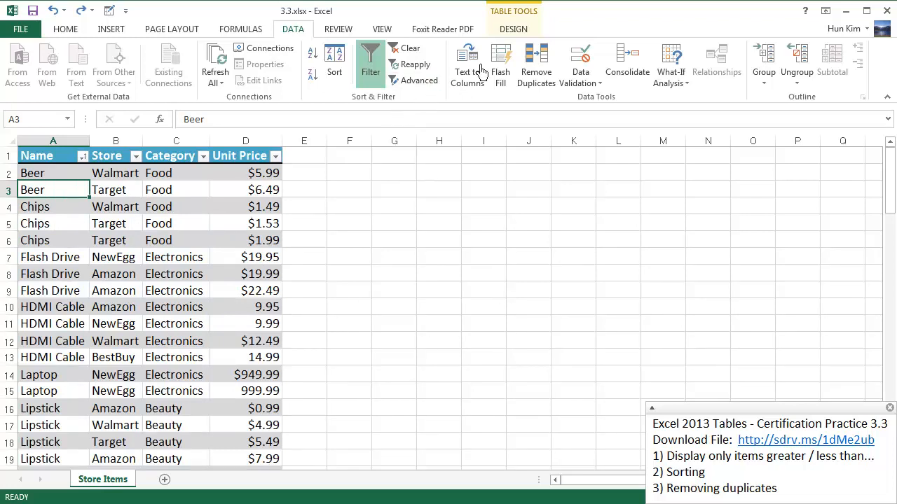
Remove duplicates matching Name and Store, removing 6 and keeping 19 rows
{"action": "left_click", "coordinate": [535, 63]}
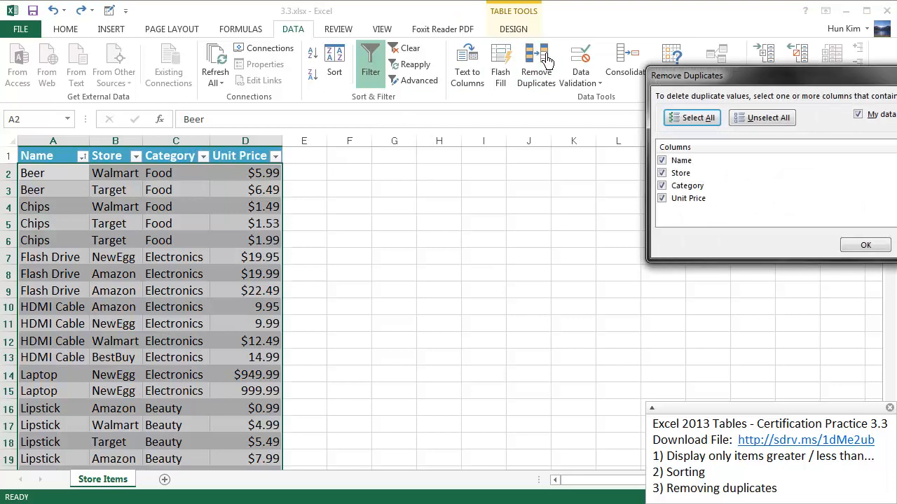
{"action": "mouse_move", "coordinate": [616, 70]}
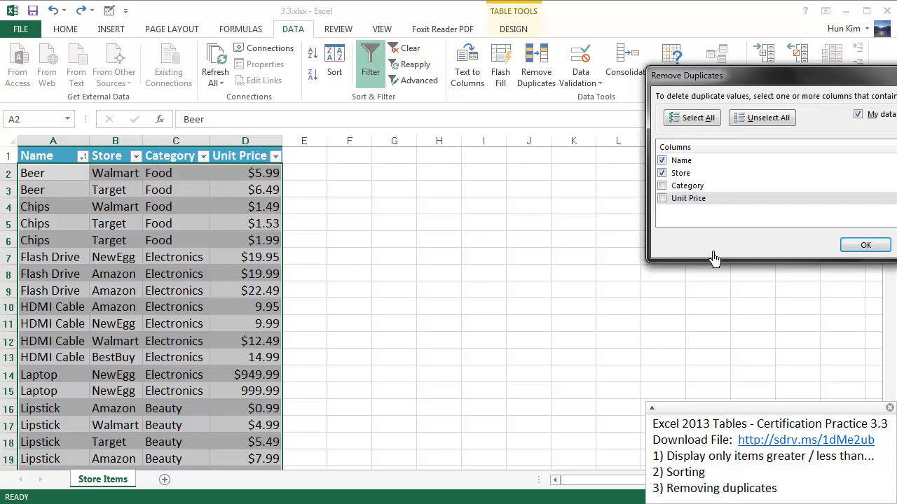
{"action": "mouse_move", "coordinate": [529, 191]}
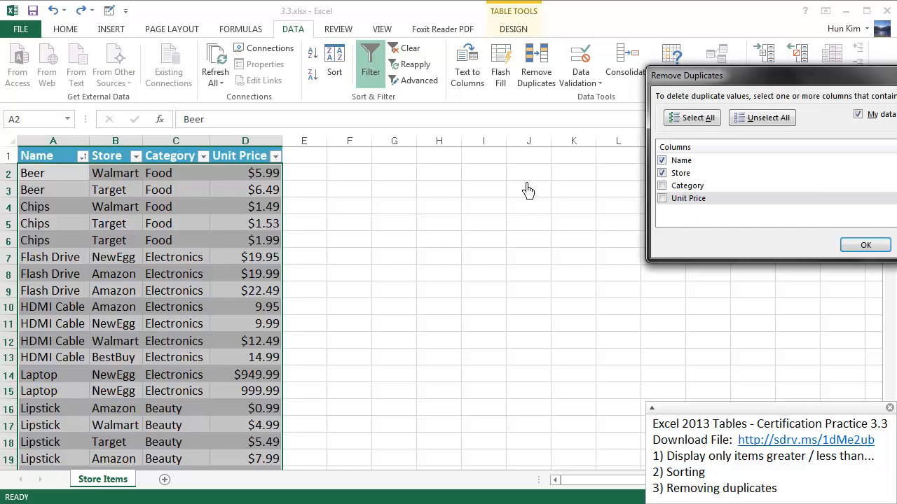
{"action": "mouse_move", "coordinate": [109, 184]}
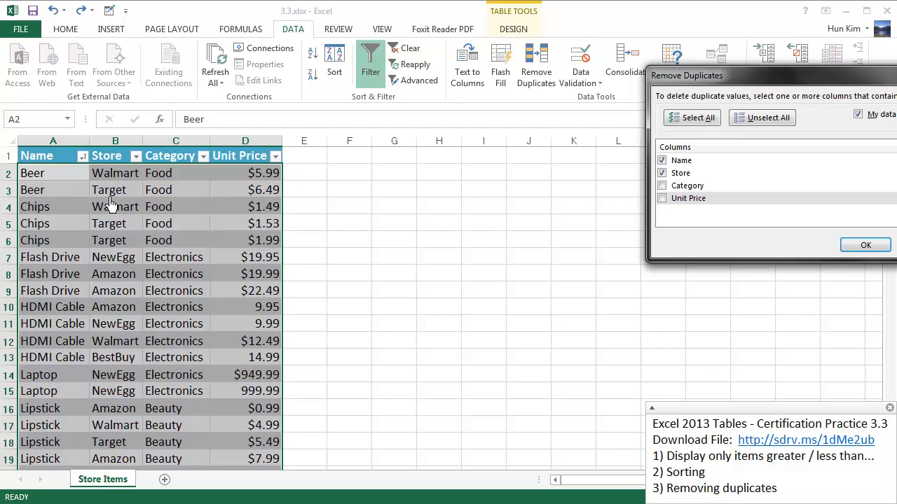
{"action": "mouse_move", "coordinate": [692, 165]}
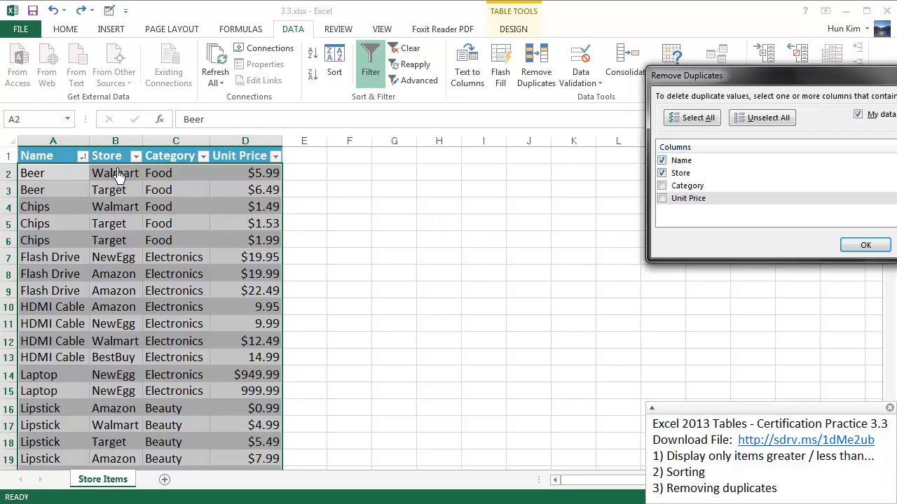
{"action": "mouse_move", "coordinate": [68, 215]}
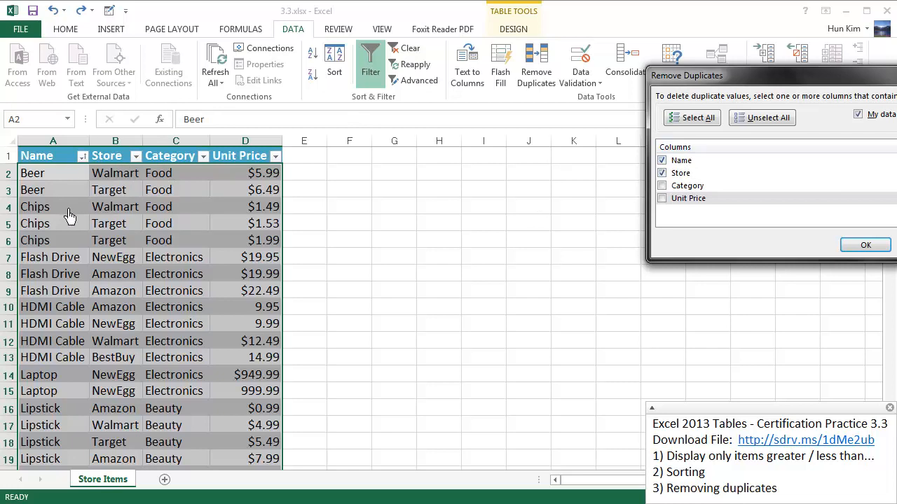
{"action": "mouse_move", "coordinate": [40, 238]}
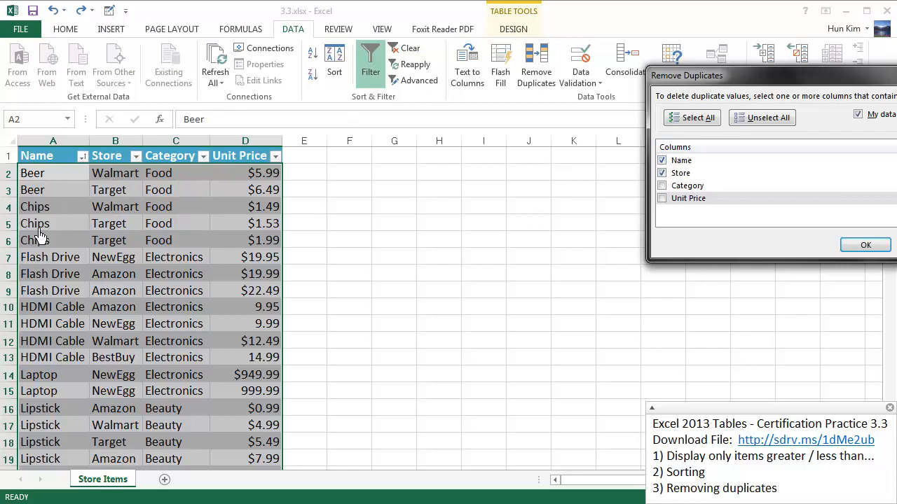
{"action": "mouse_move", "coordinate": [105, 233]}
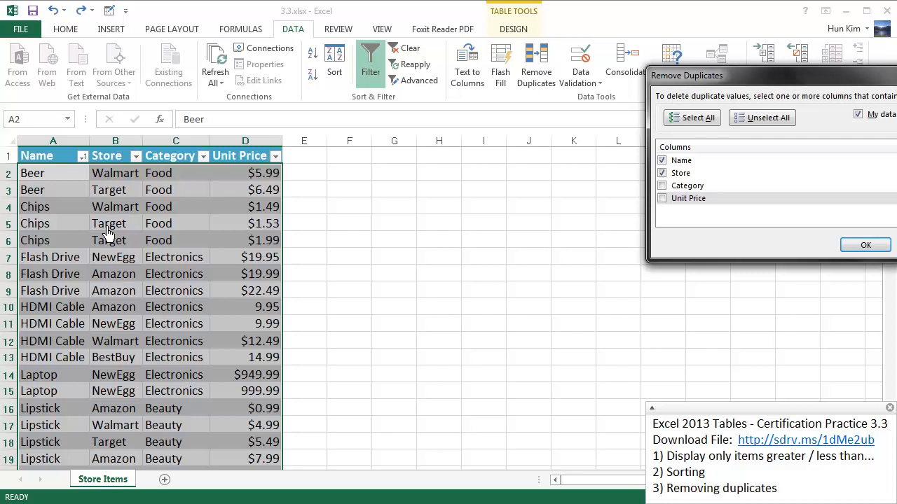
{"action": "mouse_move", "coordinate": [78, 233]}
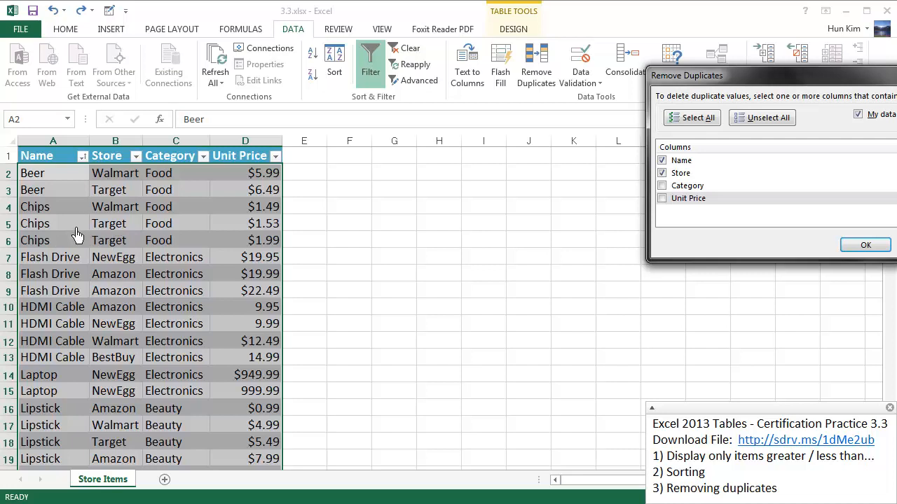
{"action": "mouse_move", "coordinate": [550, 213]}
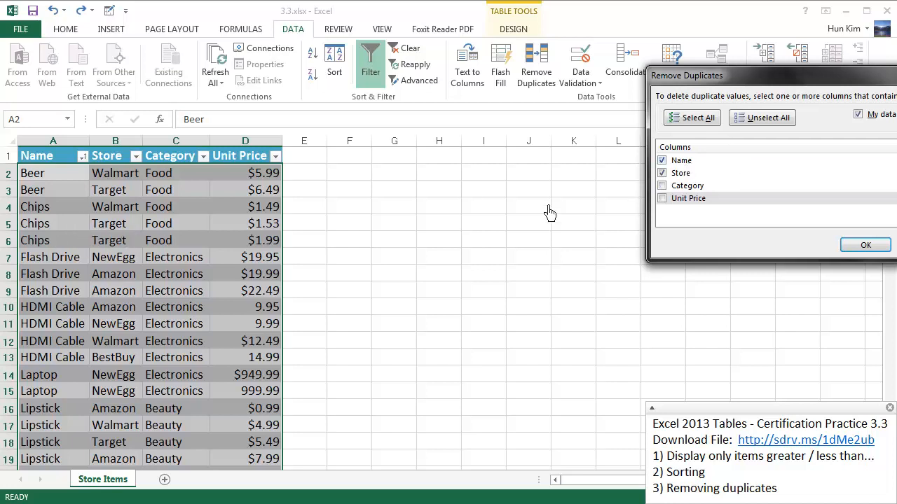
{"action": "mouse_move", "coordinate": [140, 231]}
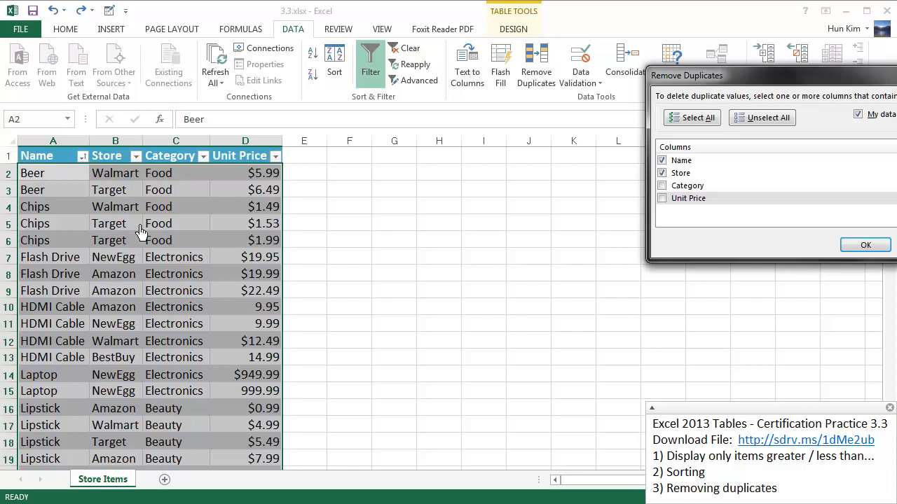
{"action": "mouse_move", "coordinate": [84, 253]}
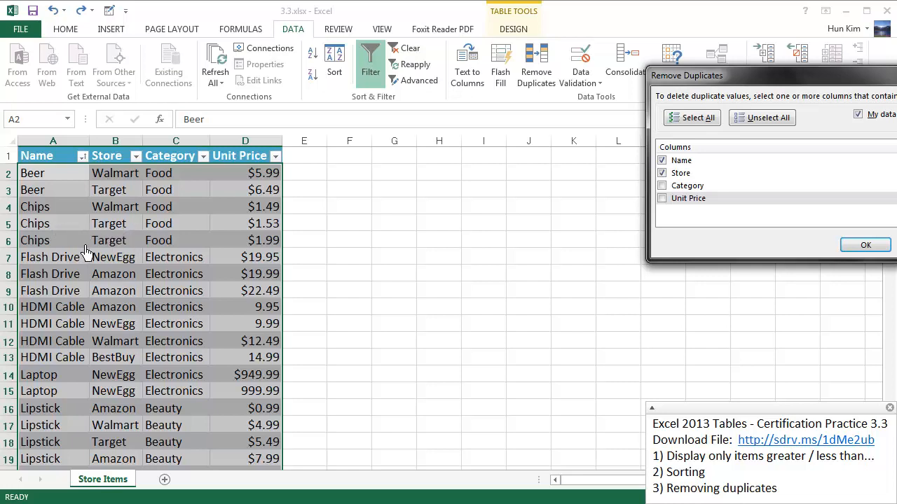
{"action": "mouse_move", "coordinate": [137, 250]}
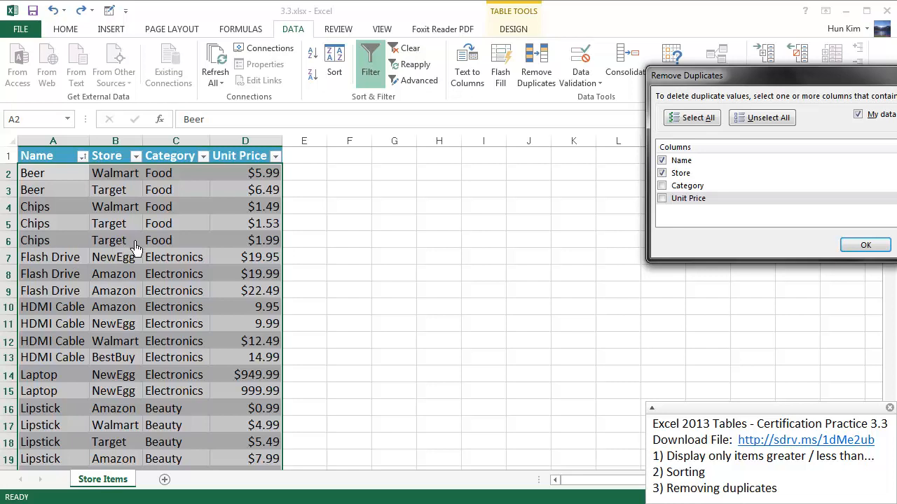
{"action": "mouse_move", "coordinate": [865, 245]}
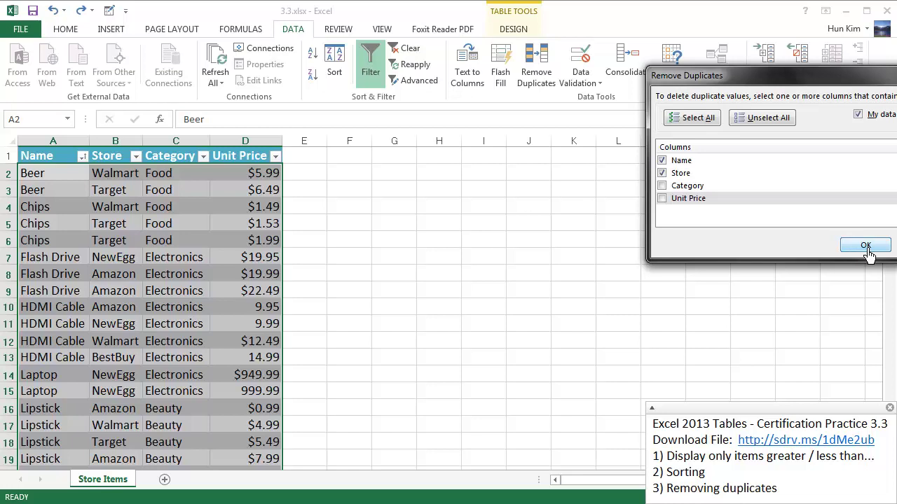
{"action": "left_click", "coordinate": [865, 245]}
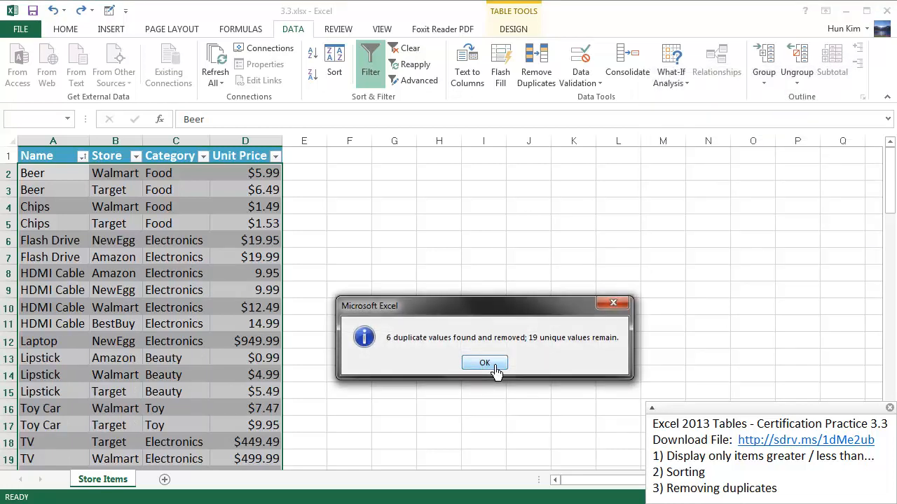
{"action": "left_click", "coordinate": [484, 362]}
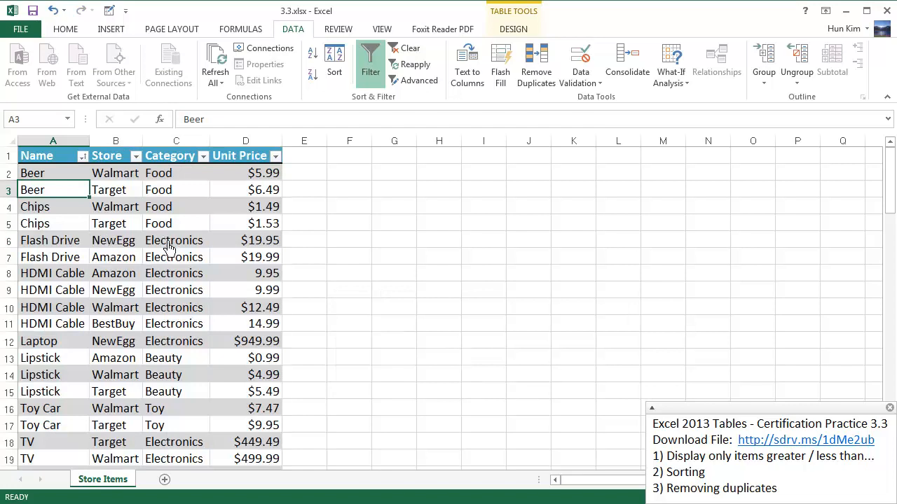
{"action": "mouse_move", "coordinate": [536, 63]}
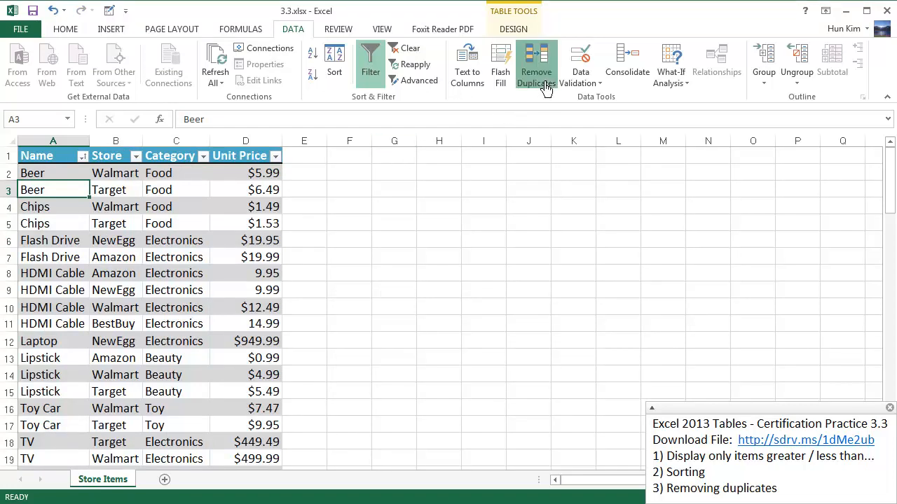
Reopen the Remove Duplicates dialog for the 19-row Store Items table
{"action": "left_click", "coordinate": [535, 63]}
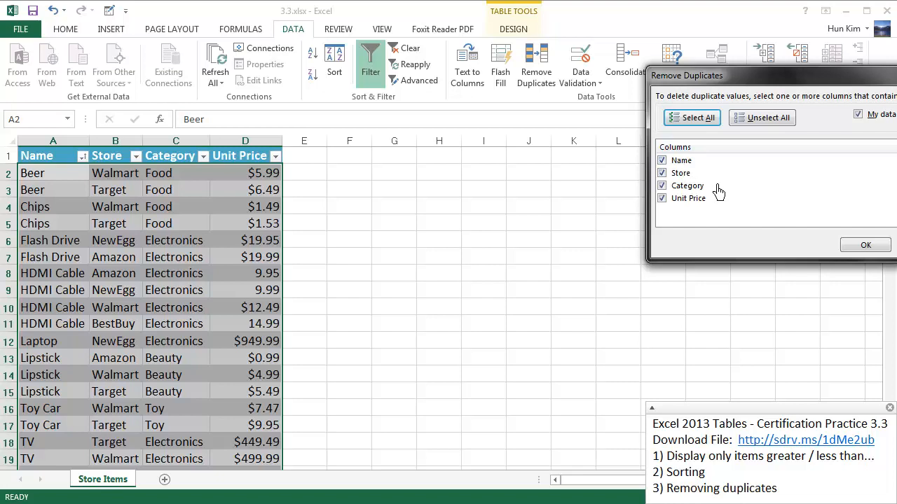
{"action": "mouse_move", "coordinate": [737, 190]}
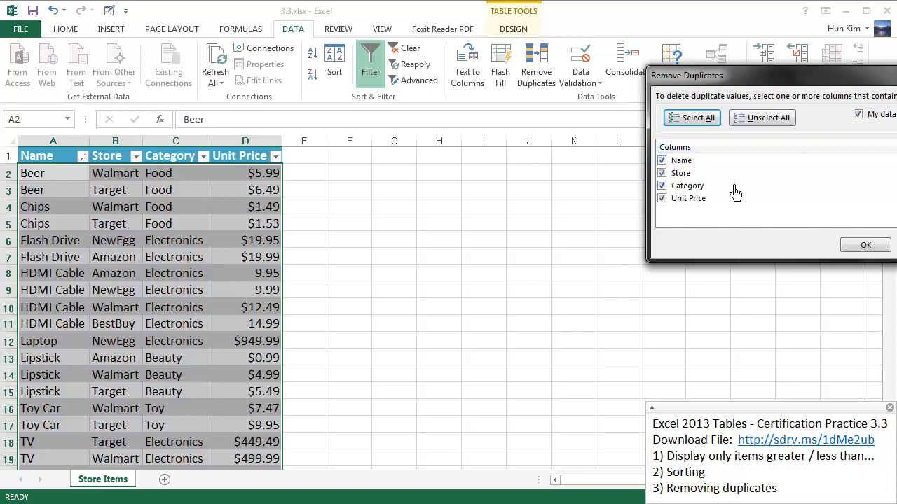
{"action": "mouse_move", "coordinate": [716, 188]}
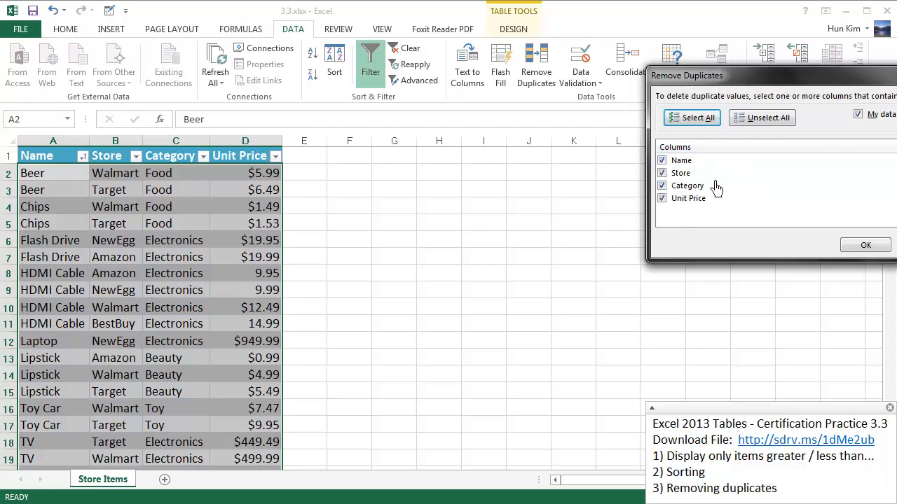
{"action": "mouse_move", "coordinate": [744, 202]}
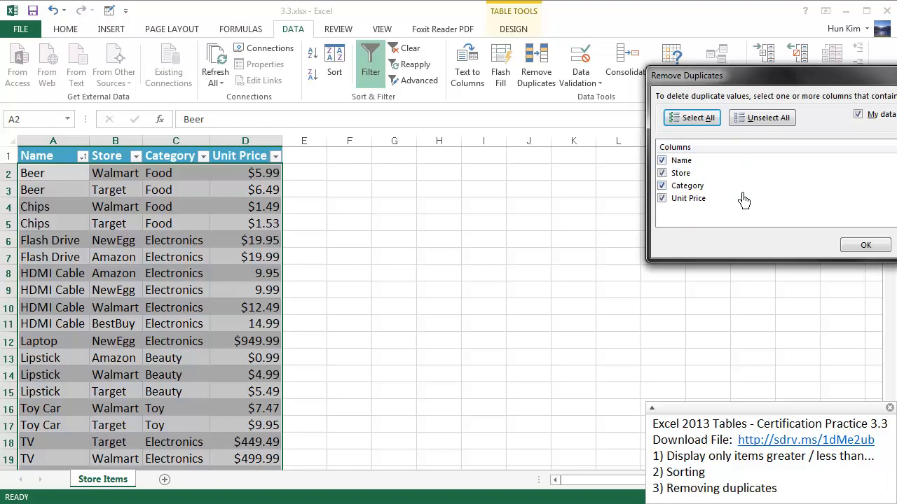
{"action": "mouse_move", "coordinate": [736, 194]}
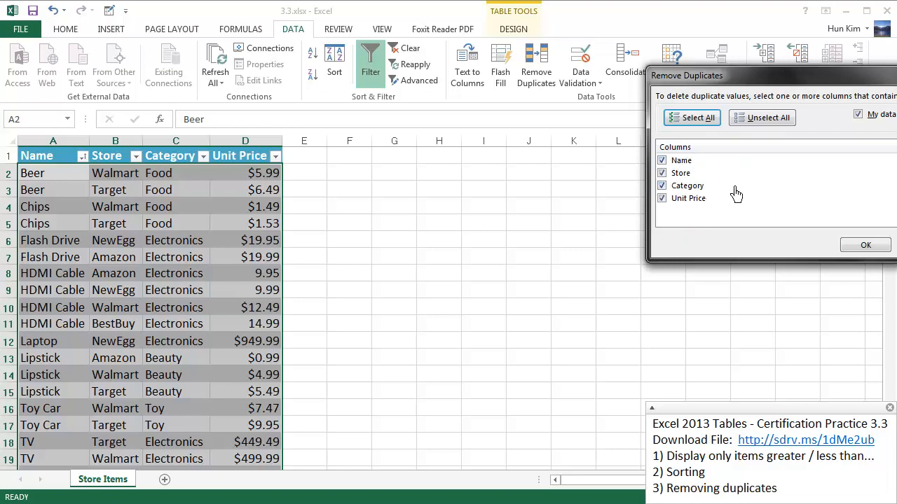